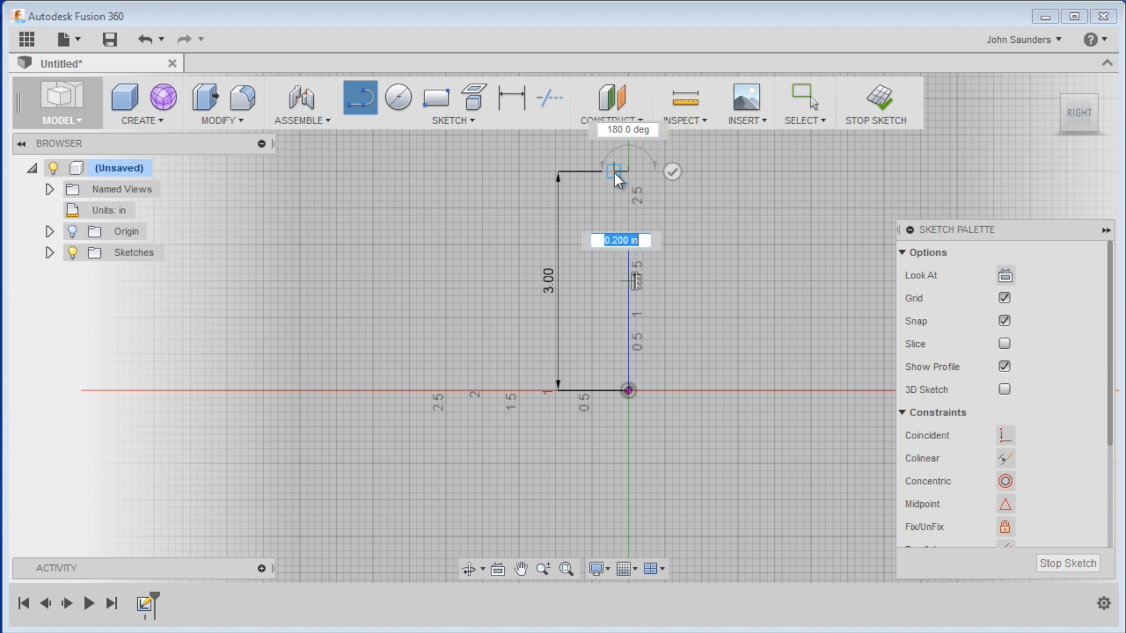
Give the L profile's thickness segment a 0.25 in length
{"action": "type", "text": ".25"}
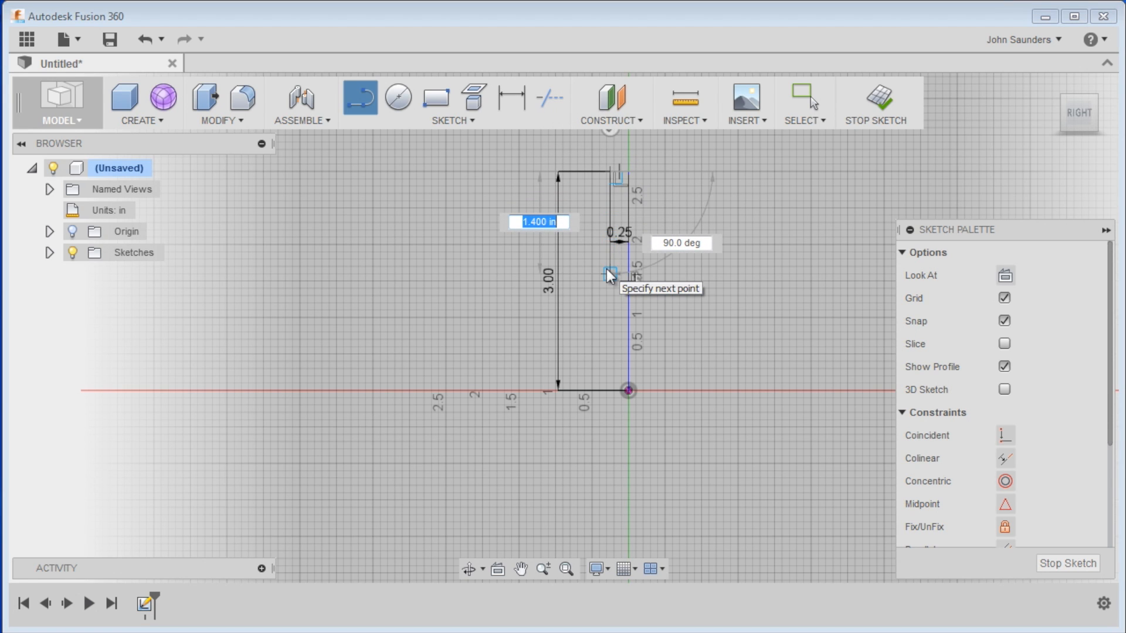
{"action": "mouse_move", "coordinate": [603, 324]}
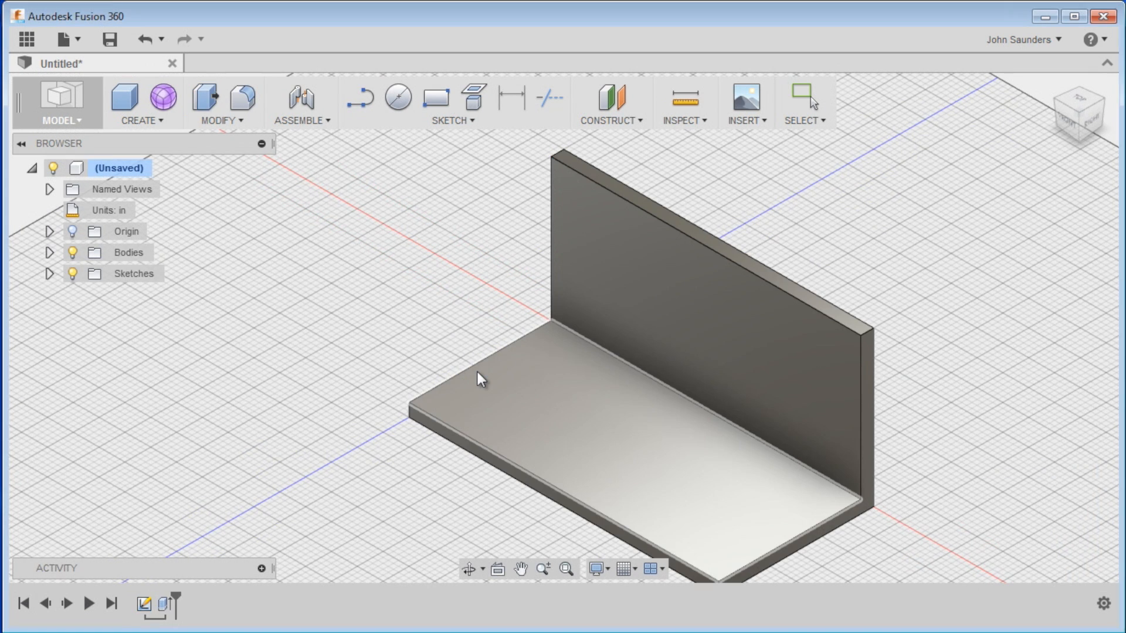
Fillet the bracket's inside bend, then fillet both top corner edges of the upright wall
{"action": "left_click", "coordinate": [220, 120]}
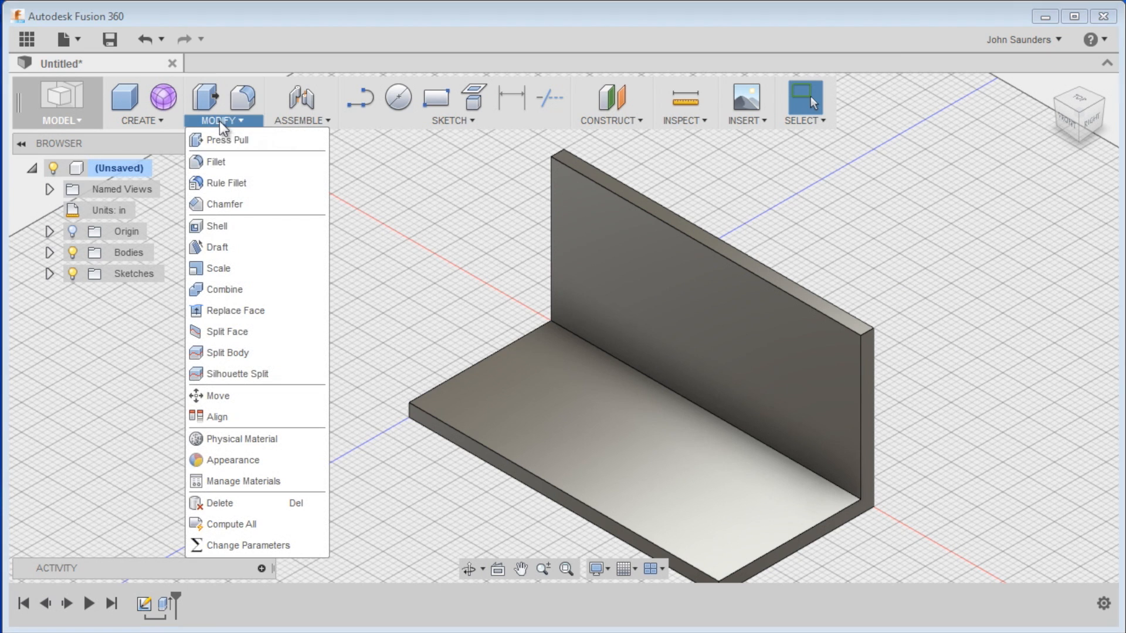
{"action": "left_click", "coordinate": [216, 161]}
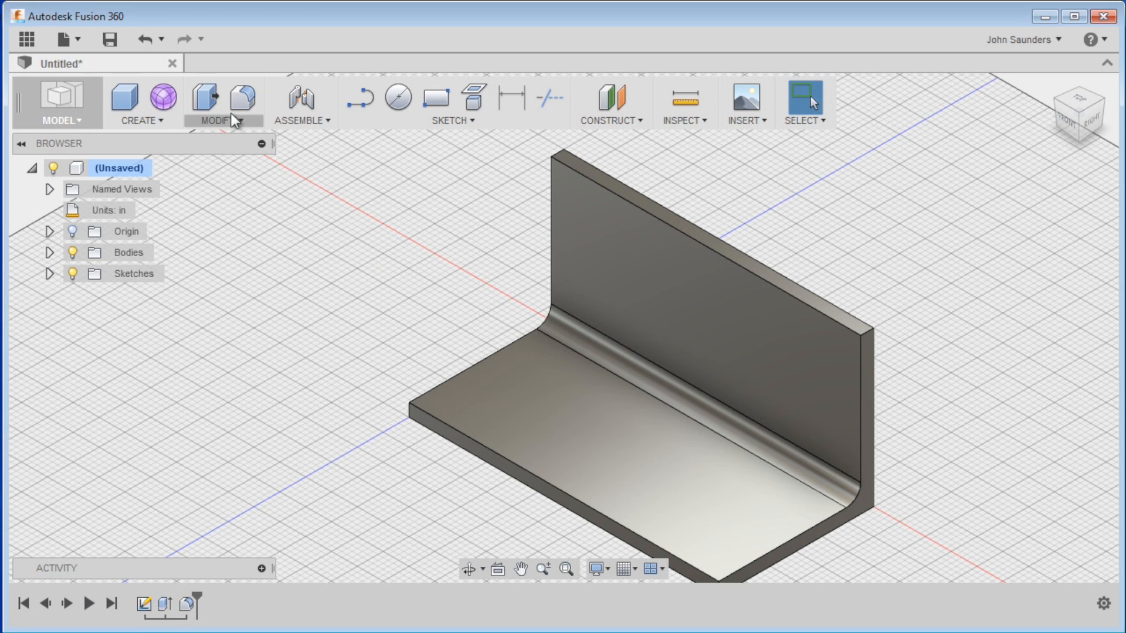
{"action": "left_click", "coordinate": [243, 97]}
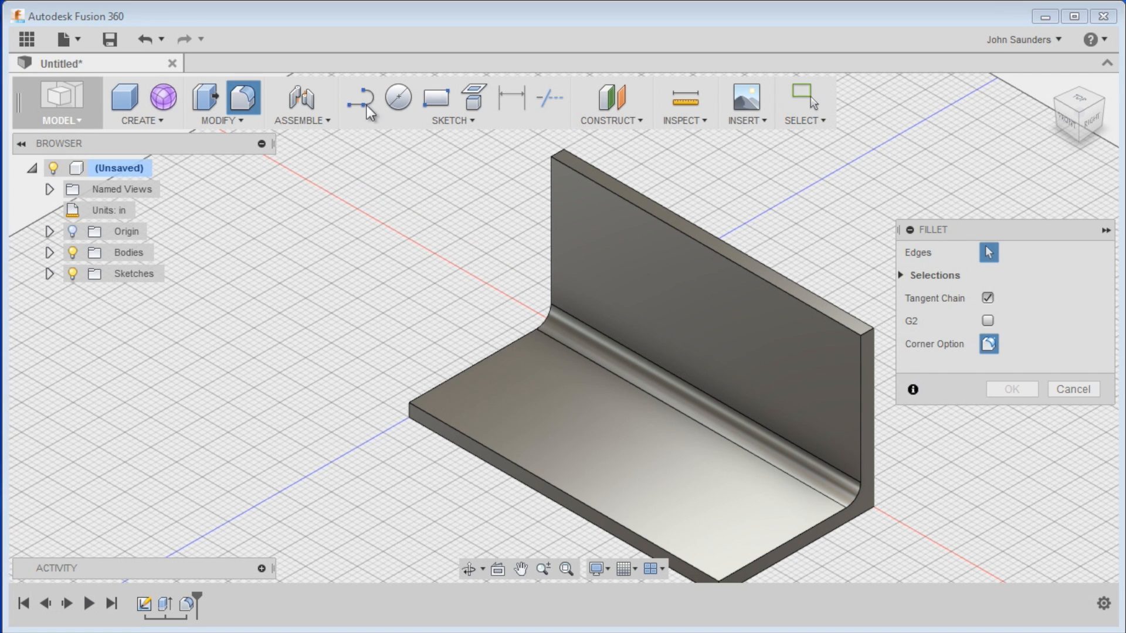
{"action": "left_click", "coordinate": [860, 338]}
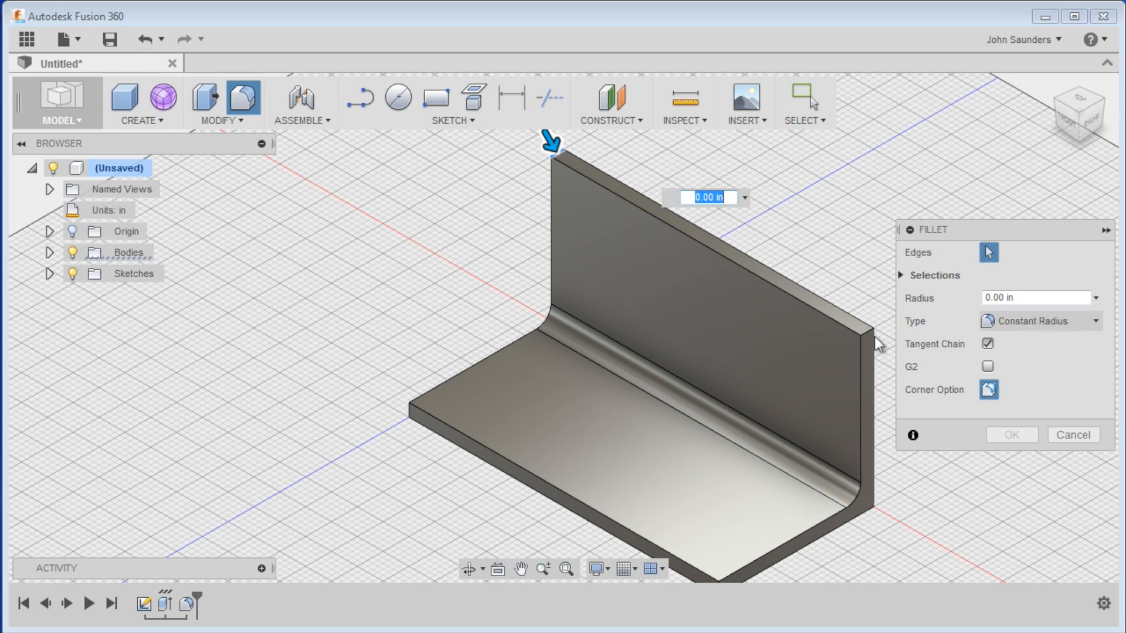
{"action": "left_click", "coordinate": [1072, 434]}
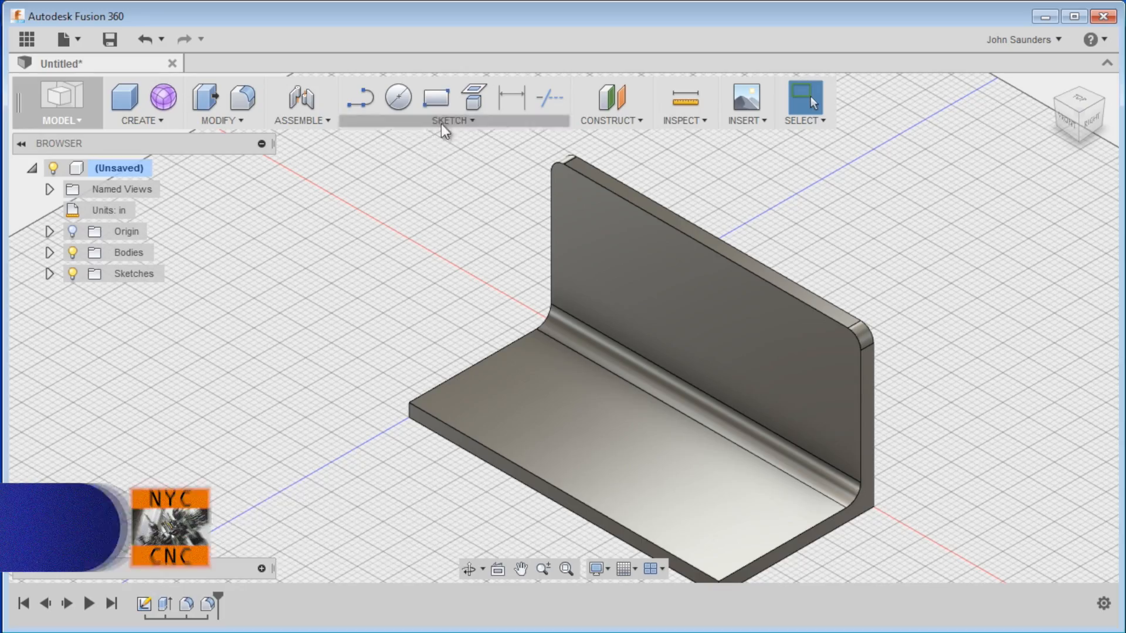
Cut a circular hole -0.25 in through the upright wall and face that wall straight on
{"action": "left_click", "coordinate": [399, 97]}
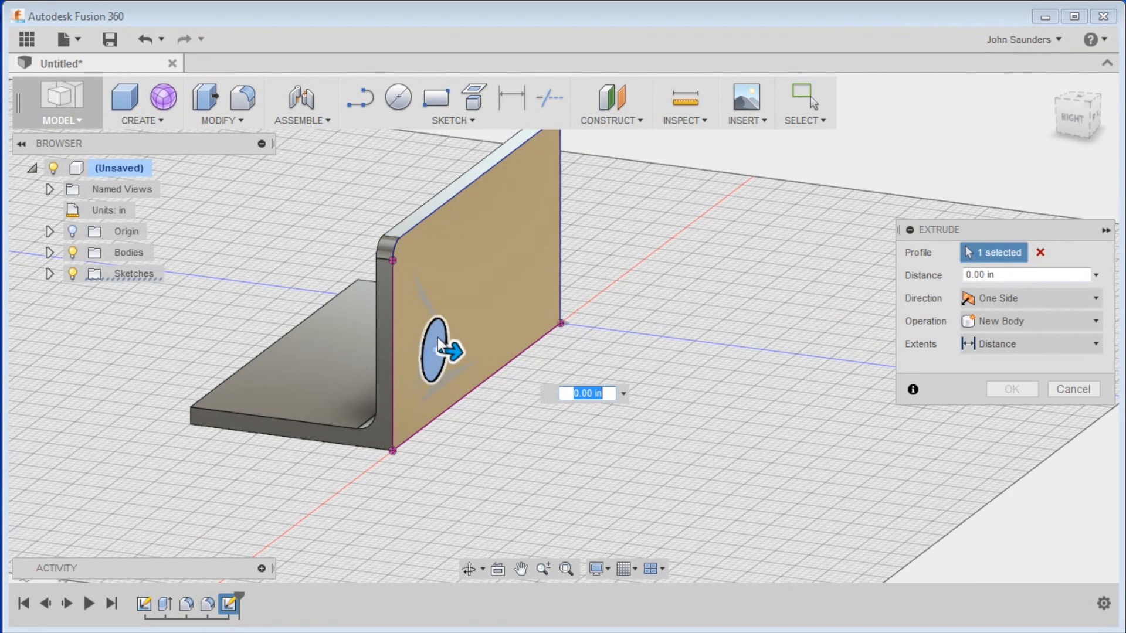
{"action": "type", "text": "-.25"}
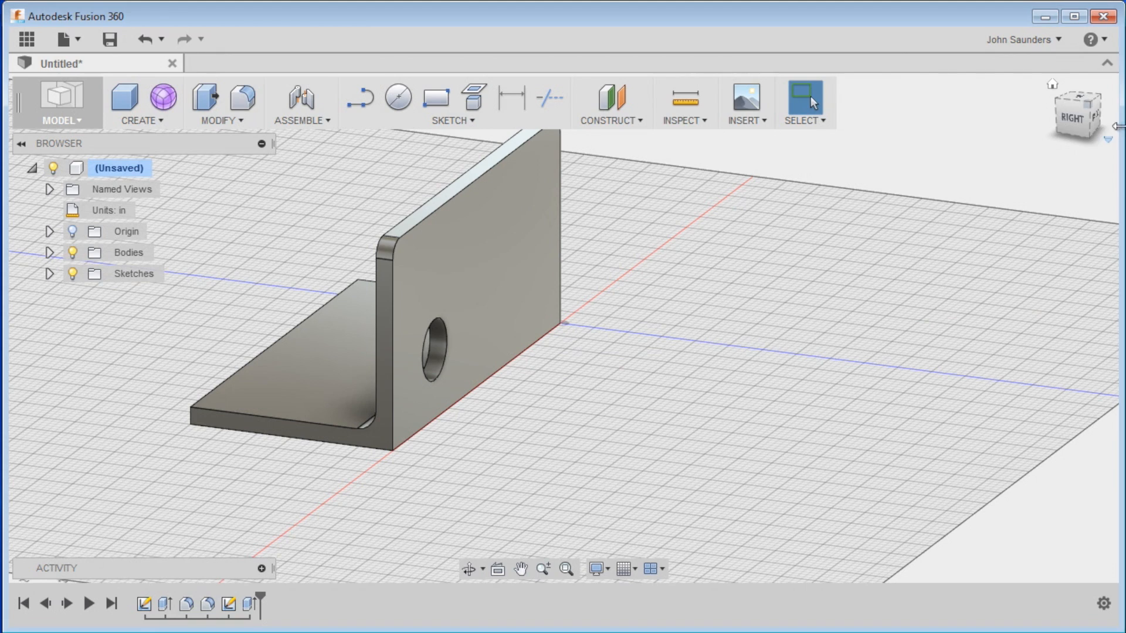
{"action": "mouse_move", "coordinate": [1102, 121]}
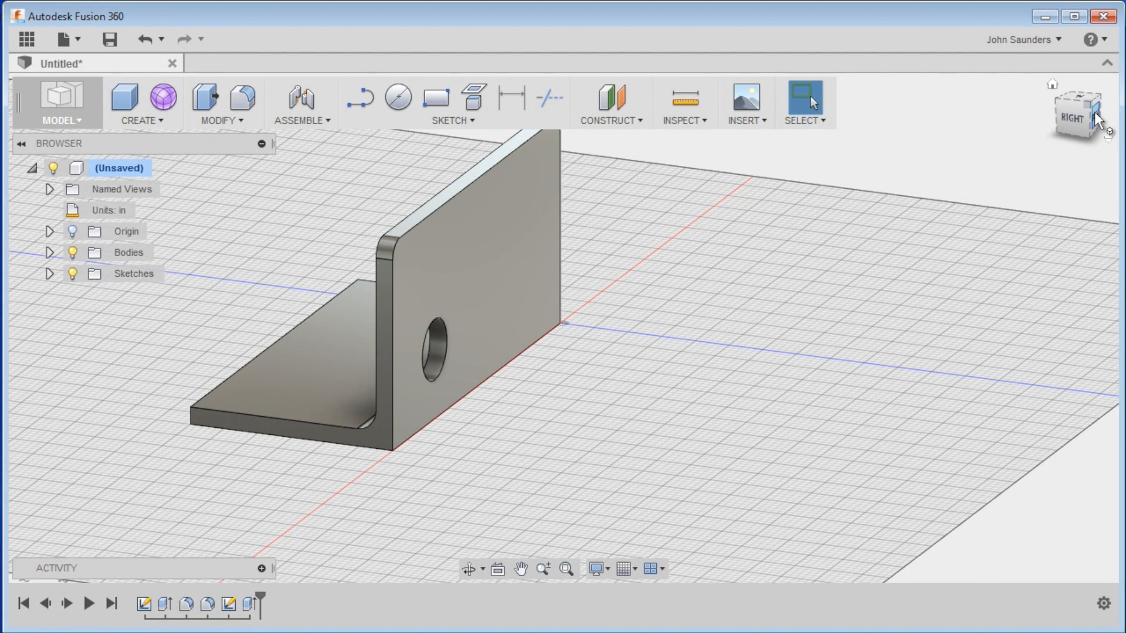
{"action": "left_click", "coordinate": [1072, 115]}
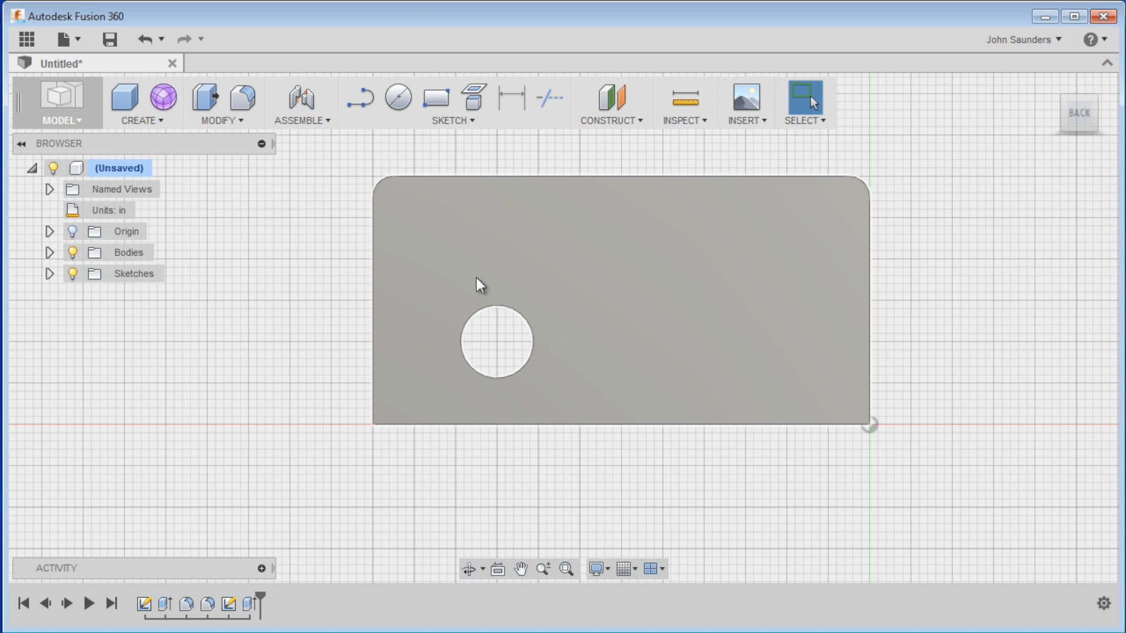
{"action": "mouse_move", "coordinate": [483, 310]}
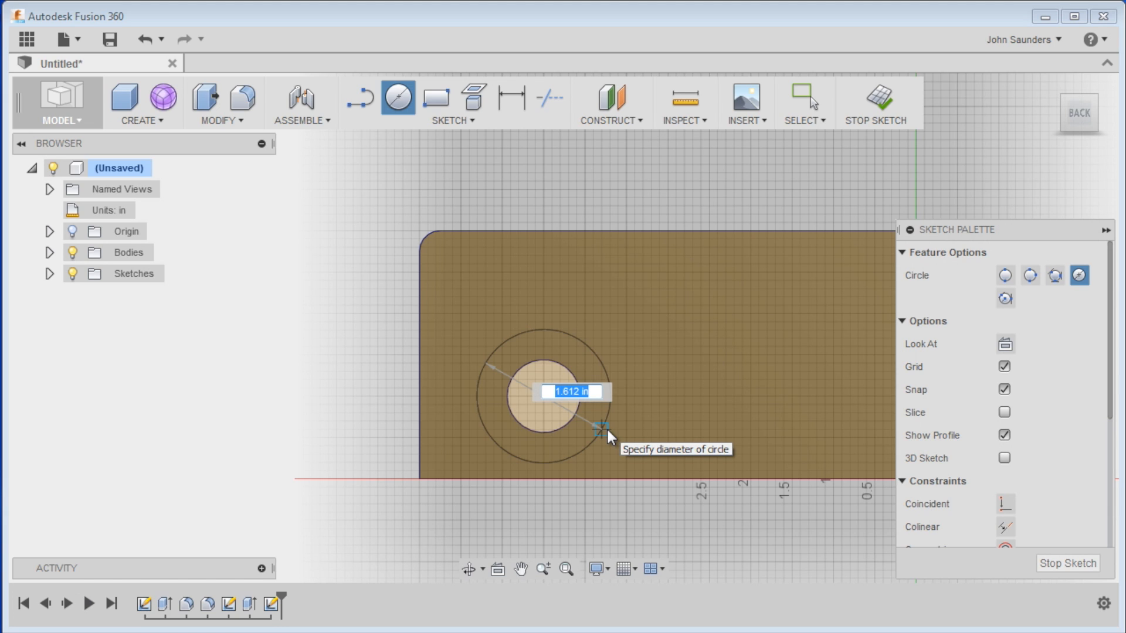
Draw a 1.68 in construction circle around the hole and an enclosing 1.68 in square
{"action": "type", "text": "1.68"}
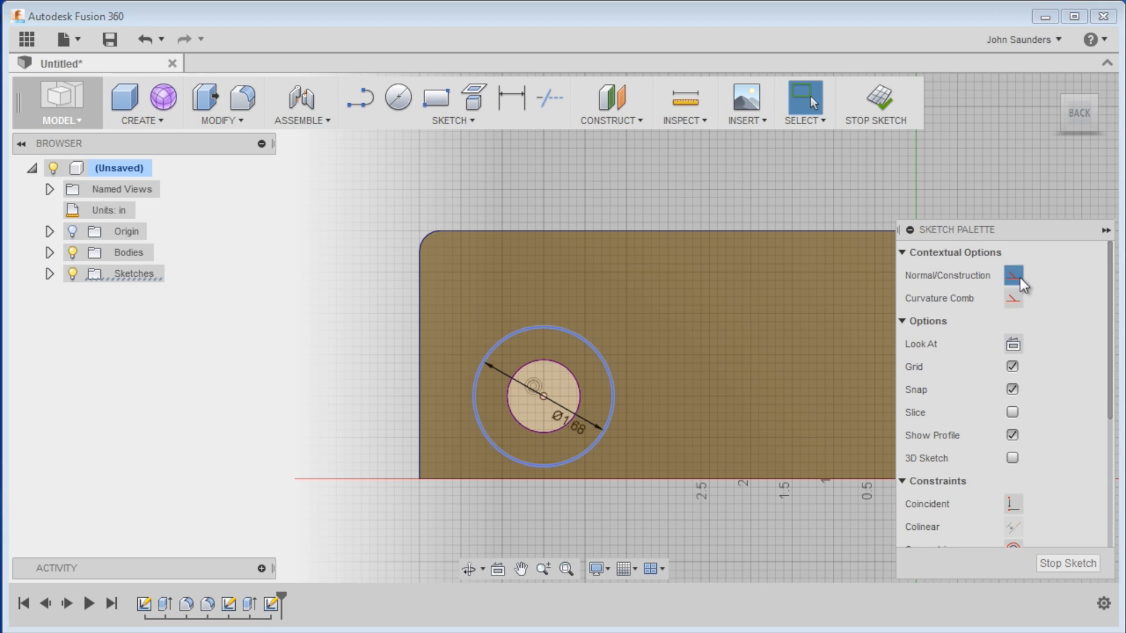
{"action": "left_click", "coordinate": [435, 97]}
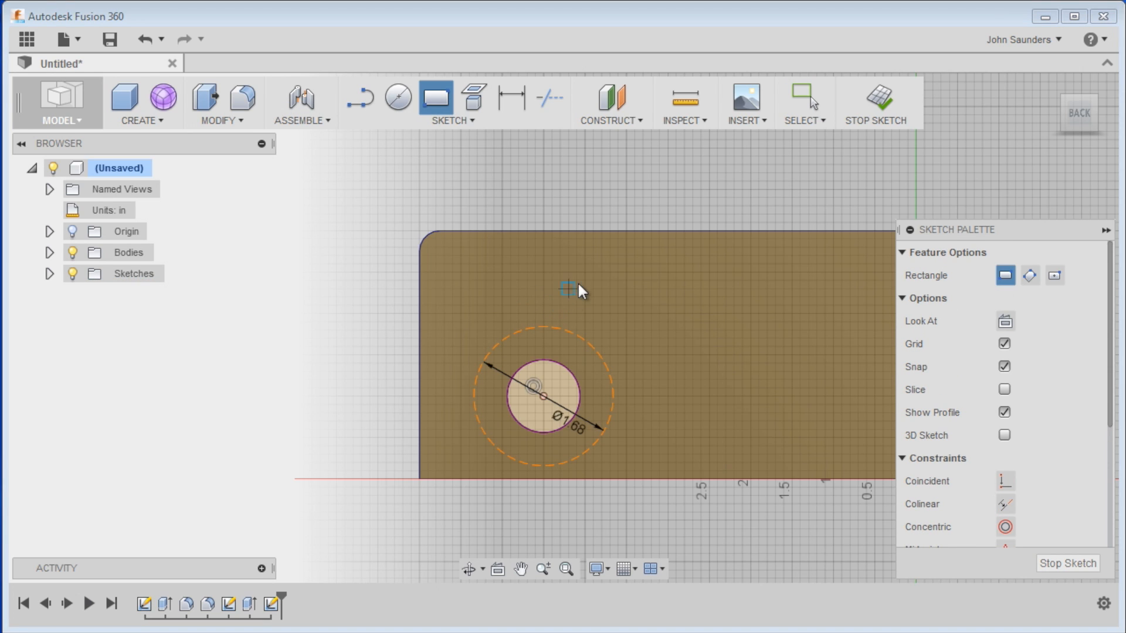
{"action": "left_click_drag", "start_coordinate": [573, 289], "coordinate": [623, 426]}
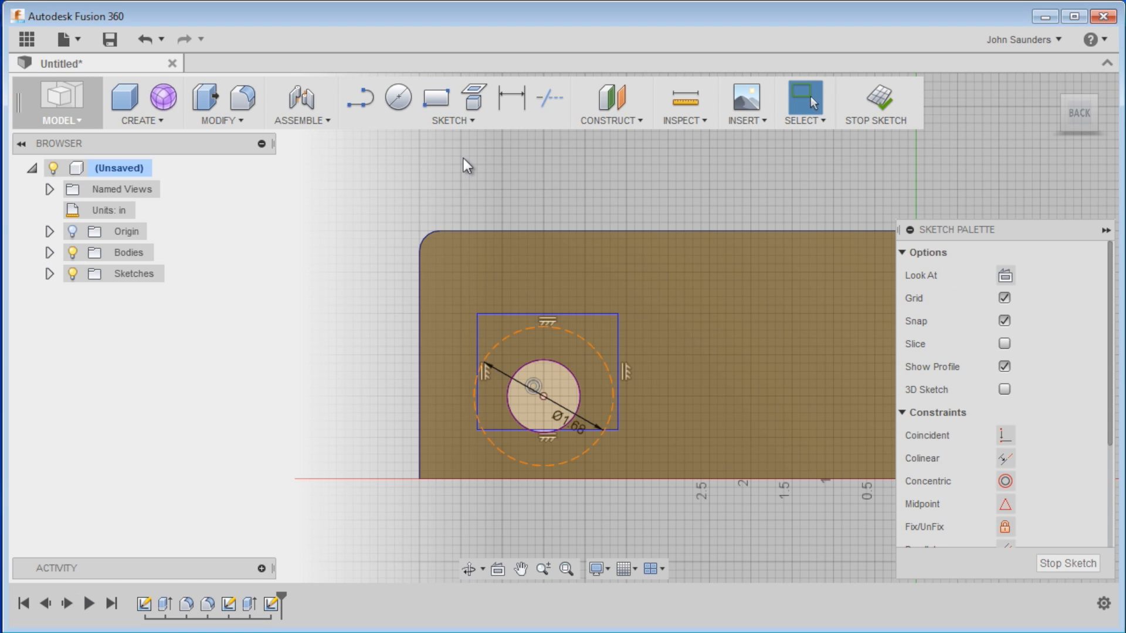
{"action": "left_click", "coordinate": [435, 97]}
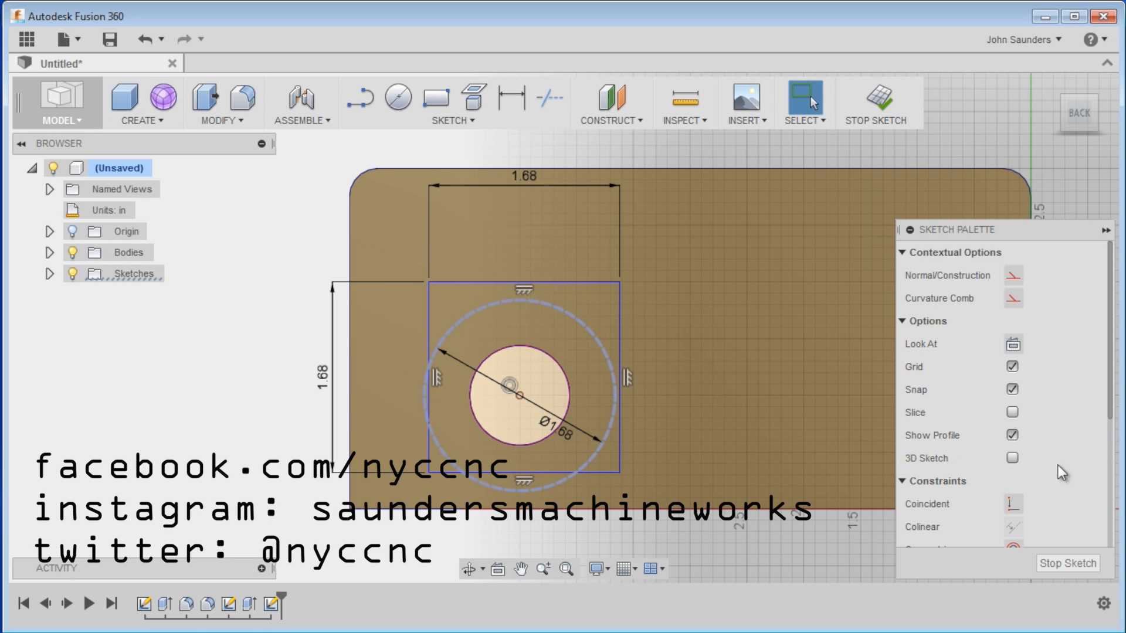
{"action": "scroll", "scroll_direction": "down", "scroll_amount": 3}
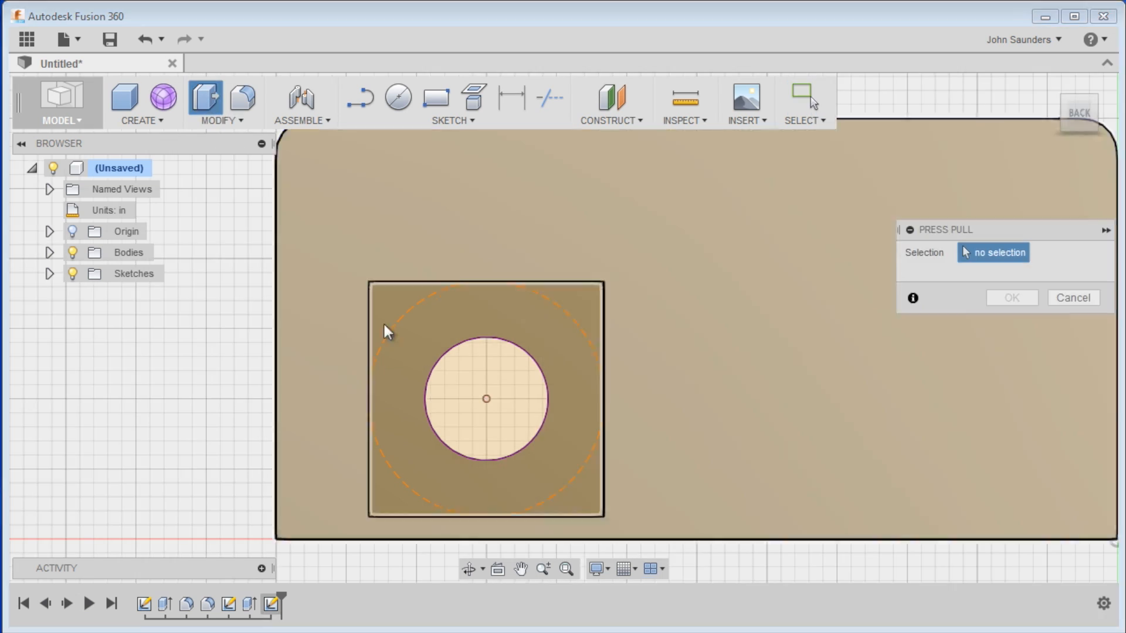
Select the square region around the hole and cut it into the wall as a pocket
{"action": "left_click", "coordinate": [485, 324]}
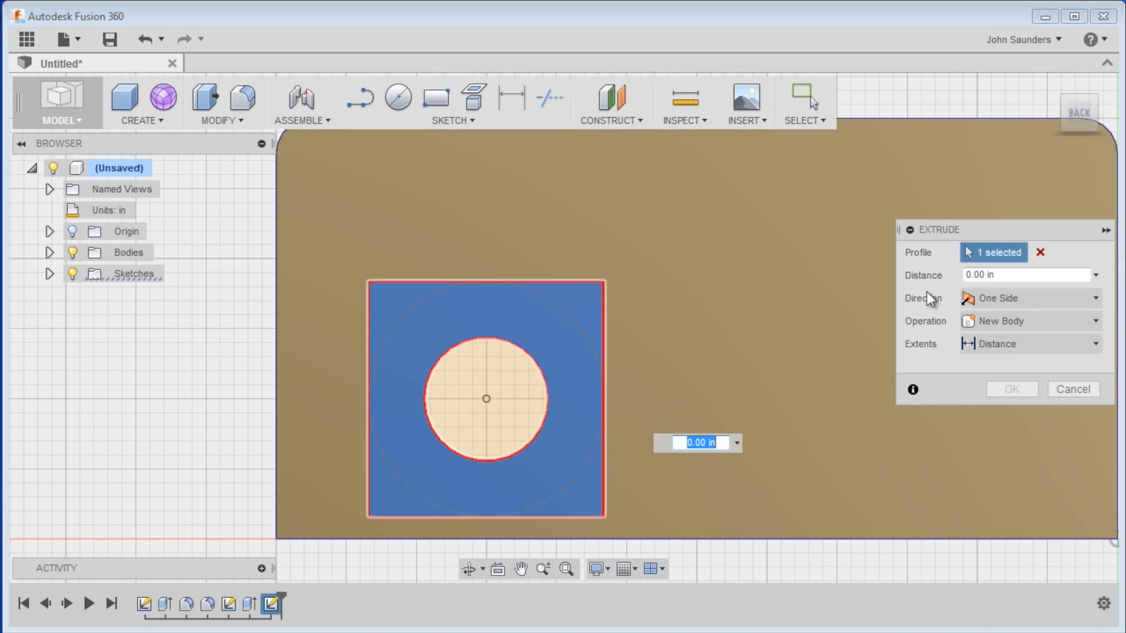
{"action": "left_click", "coordinate": [1073, 388]}
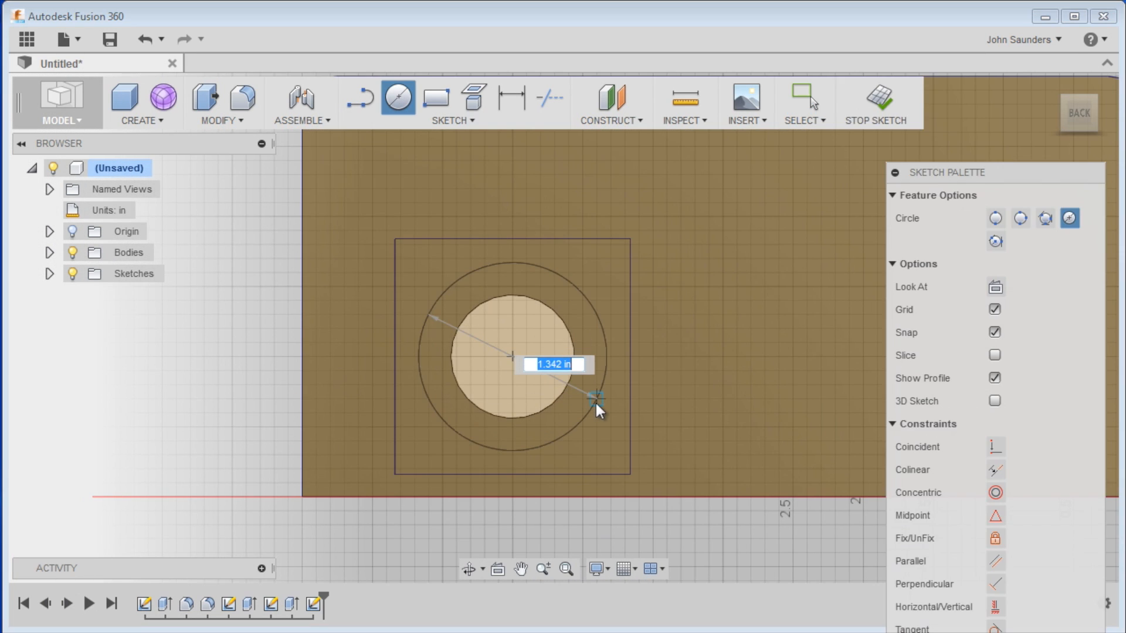
Draw a 1.72 in bolt circle and place small mounting-hole circles at the square's corners
{"action": "type", "text": "1.72"}
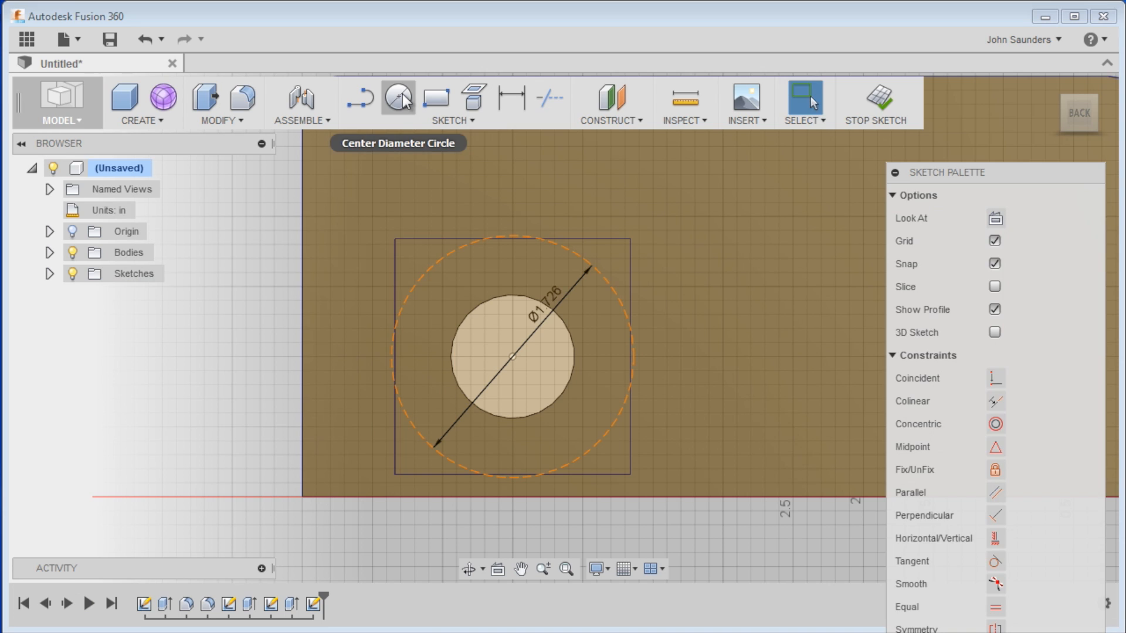
{"action": "left_click", "coordinate": [397, 97]}
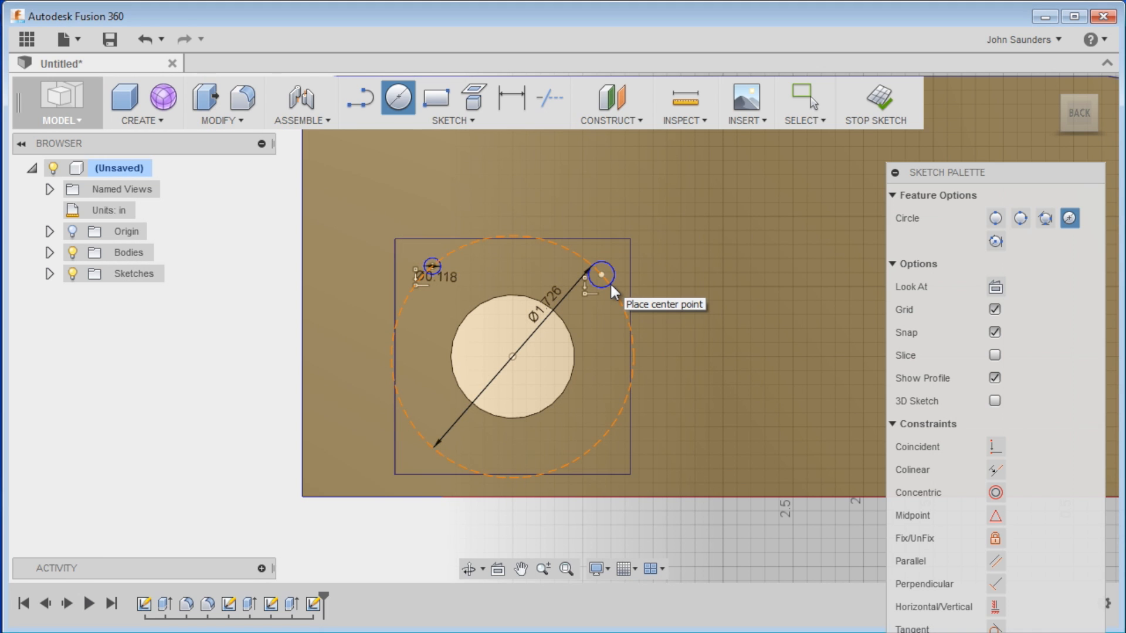
{"action": "left_click", "coordinate": [510, 97]}
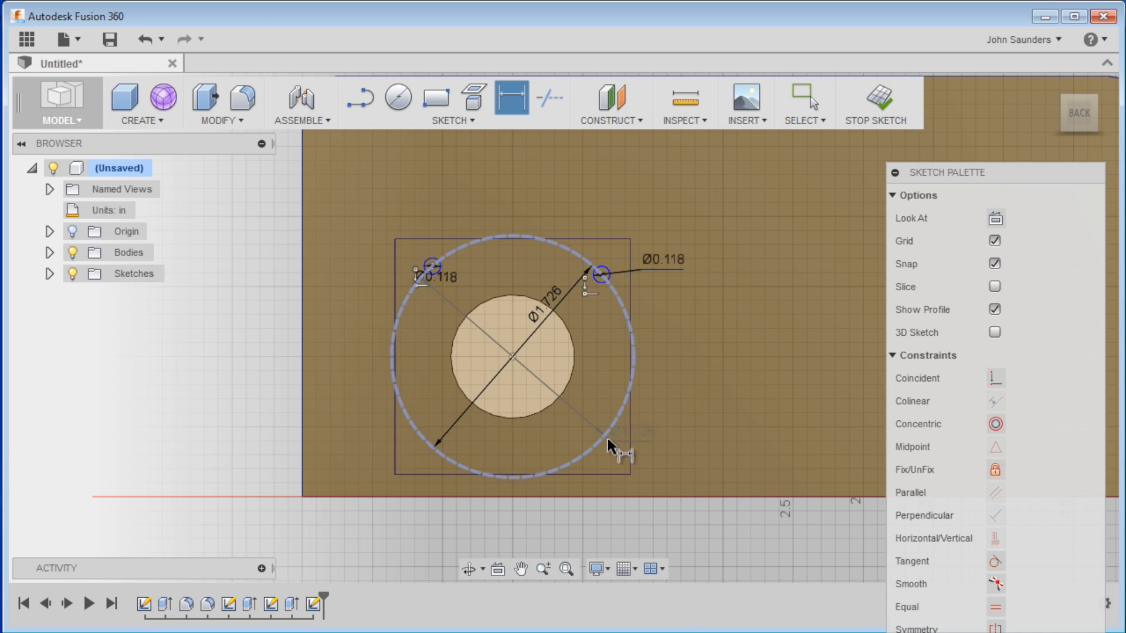
{"action": "left_click", "coordinate": [397, 98]}
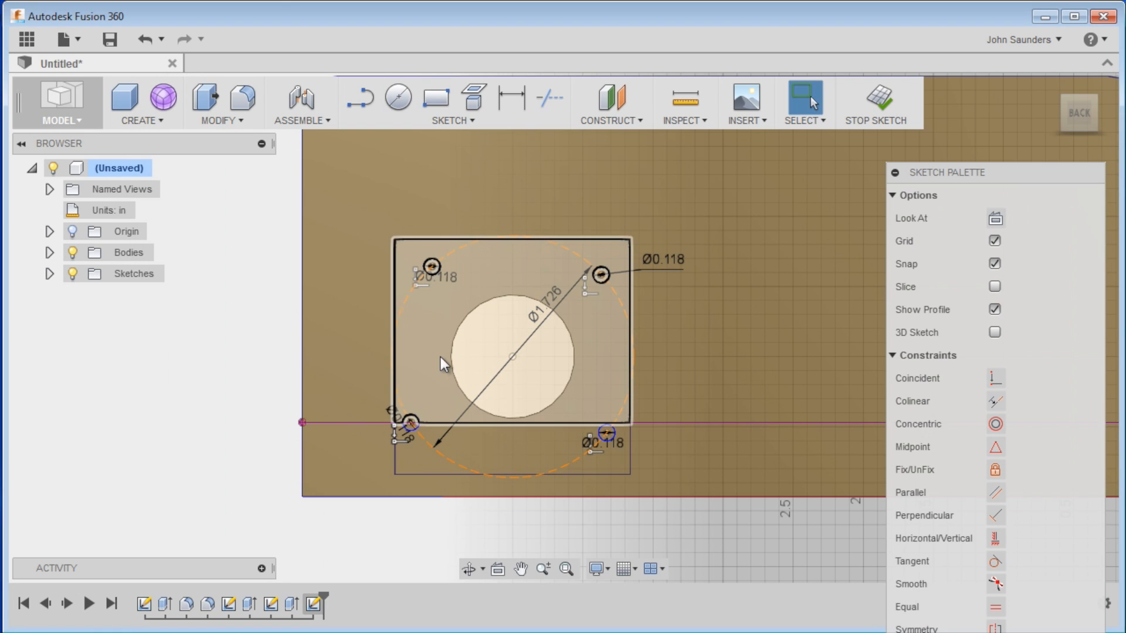
{"action": "left_click", "coordinate": [515, 231]}
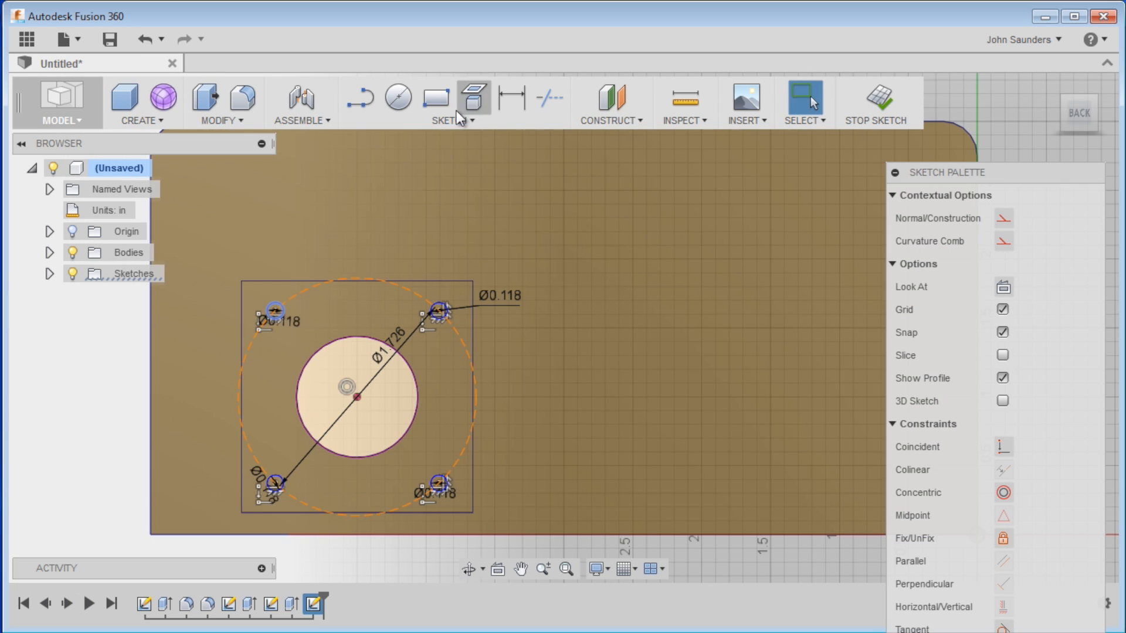
Finish the four 0.118 in mounting holes and close the sketch for a press-pull
{"action": "left_click", "coordinate": [434, 98]}
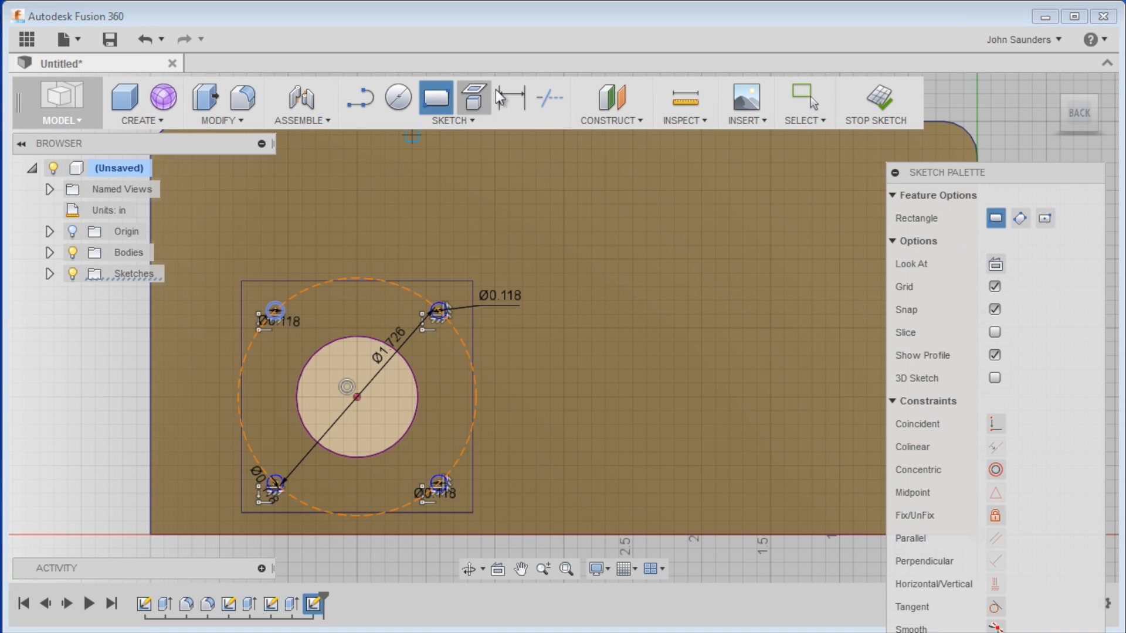
{"action": "left_click", "coordinate": [510, 98]}
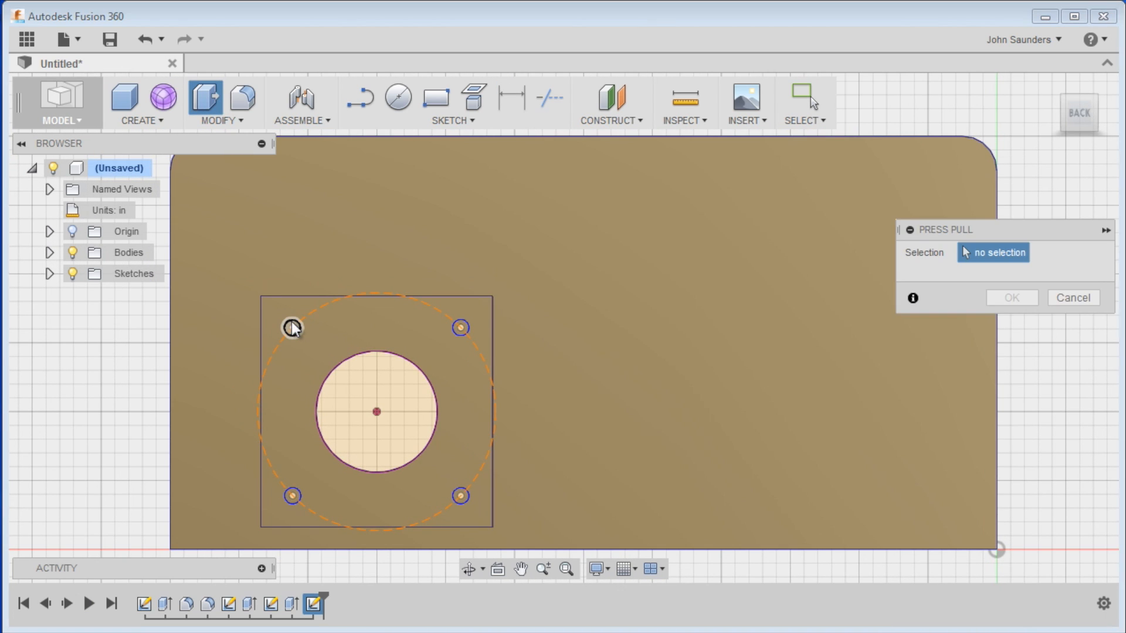
Select the four mounting hole profiles for the cut into the motor pocket
{"action": "left_click", "coordinate": [291, 494]}
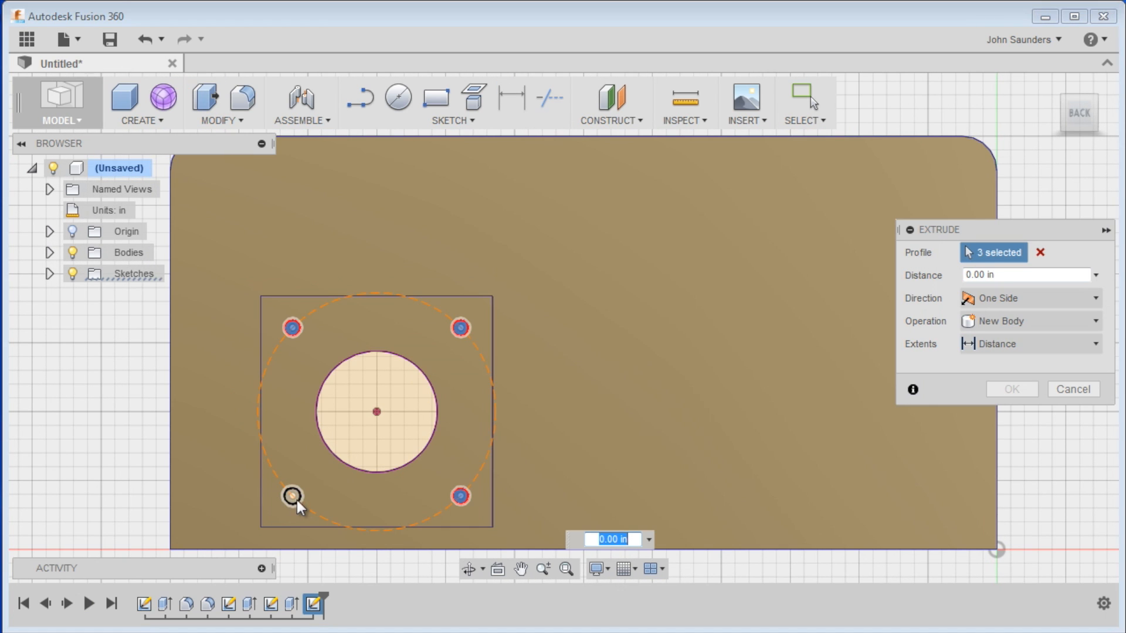
{"action": "left_click", "coordinate": [292, 496]}
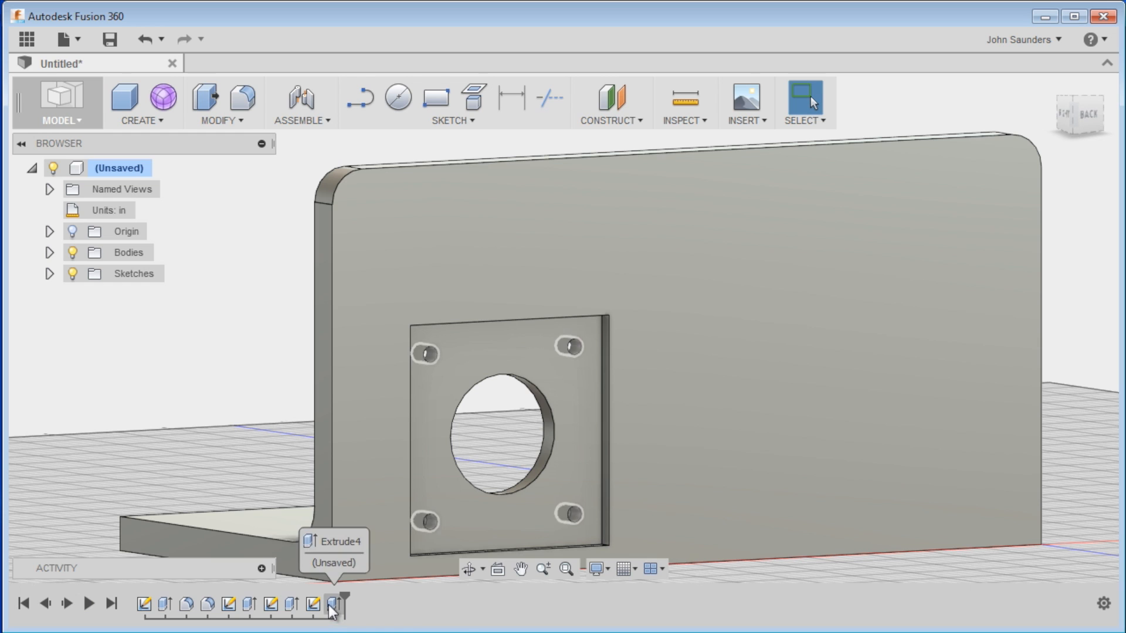
Edit the mounting hole cut to a -0.375 in distance so the holes go through
{"action": "double_click", "coordinate": [331, 605]}
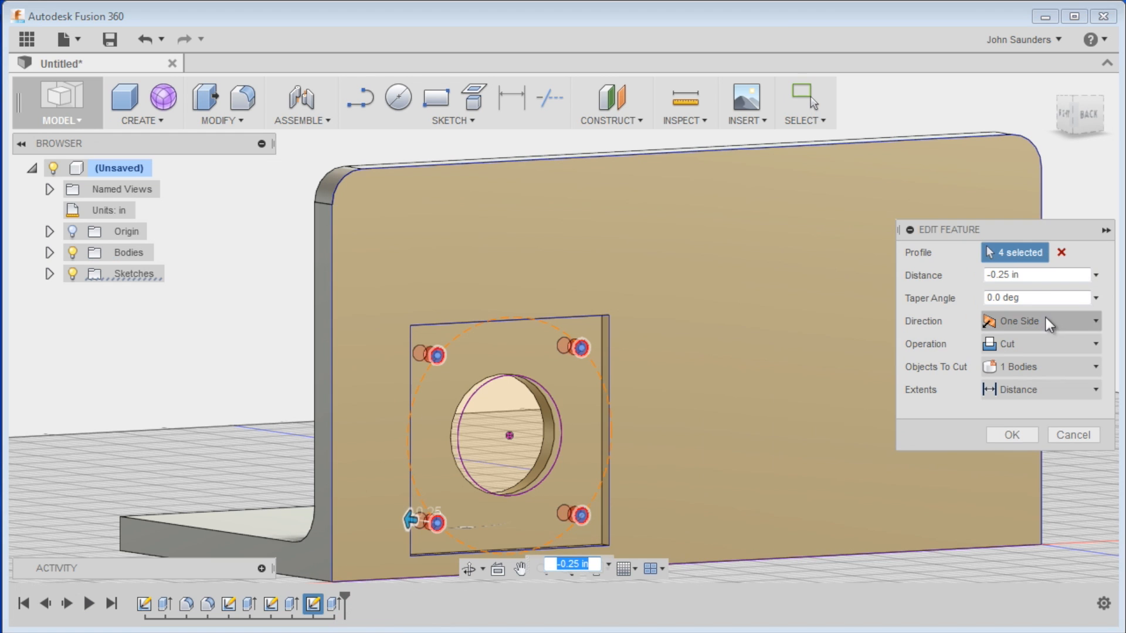
{"action": "type", "text": "-0.375"}
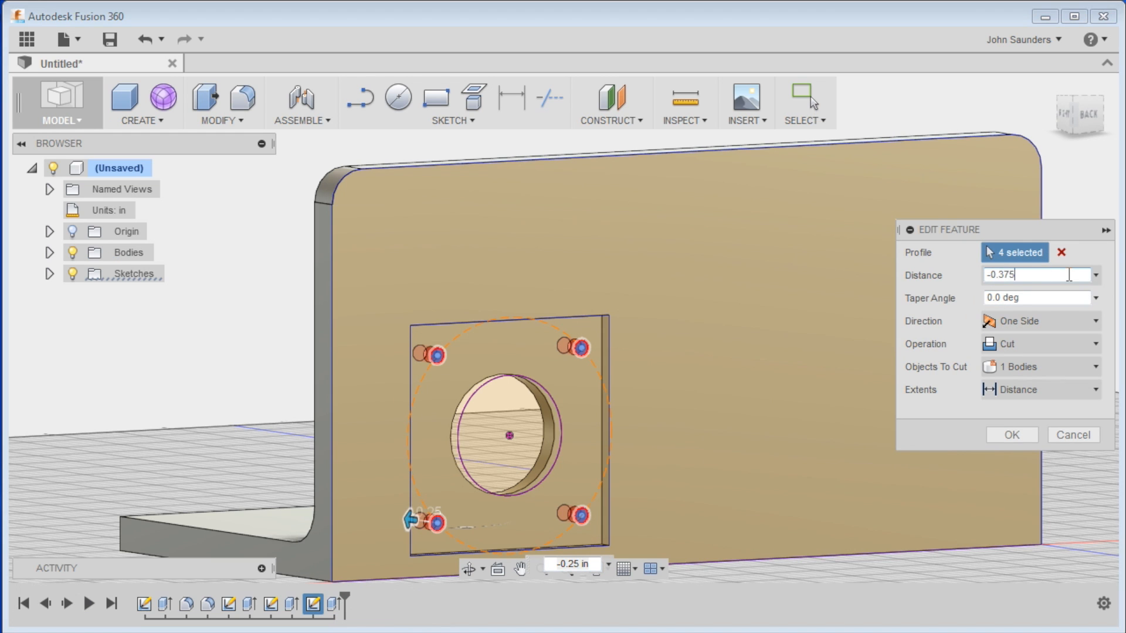
{"action": "left_click", "coordinate": [1011, 434]}
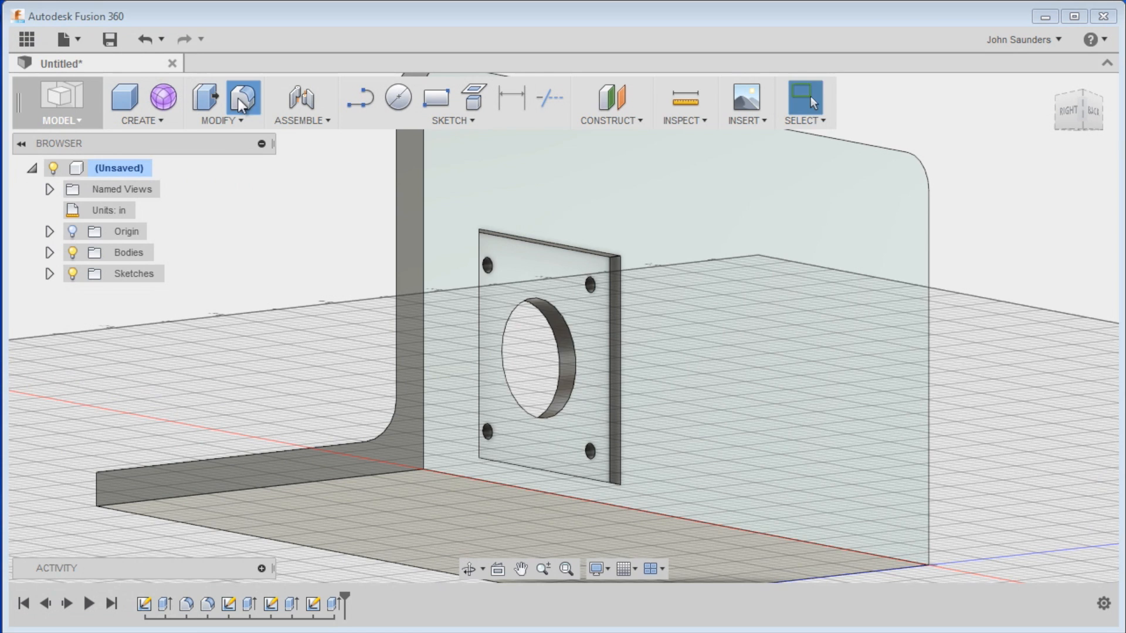
Fillet the corner edges of the square motor pocket
{"action": "left_click", "coordinate": [243, 99]}
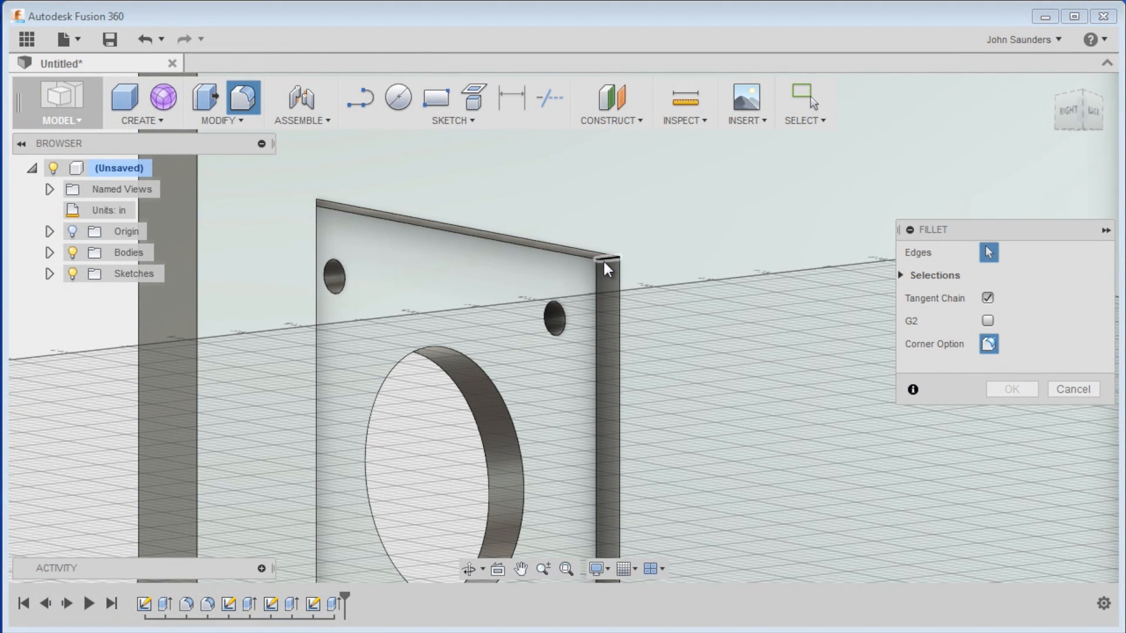
{"action": "left_click", "coordinate": [599, 270]}
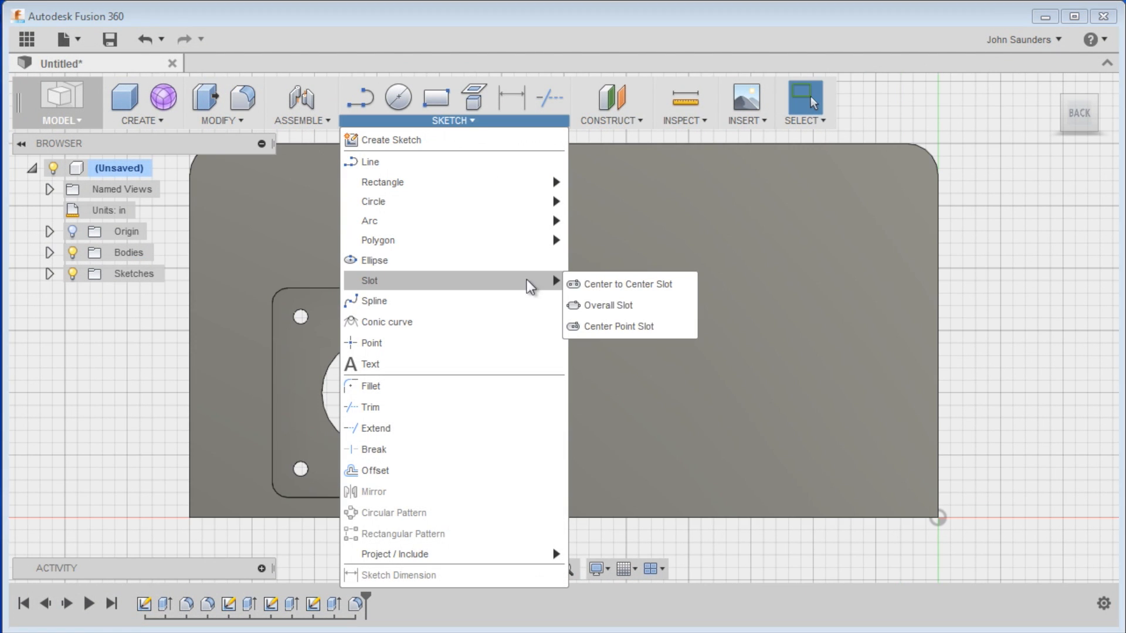
Sketch a 0.25 in overall slot on the bracket face
{"action": "left_click", "coordinate": [608, 305]}
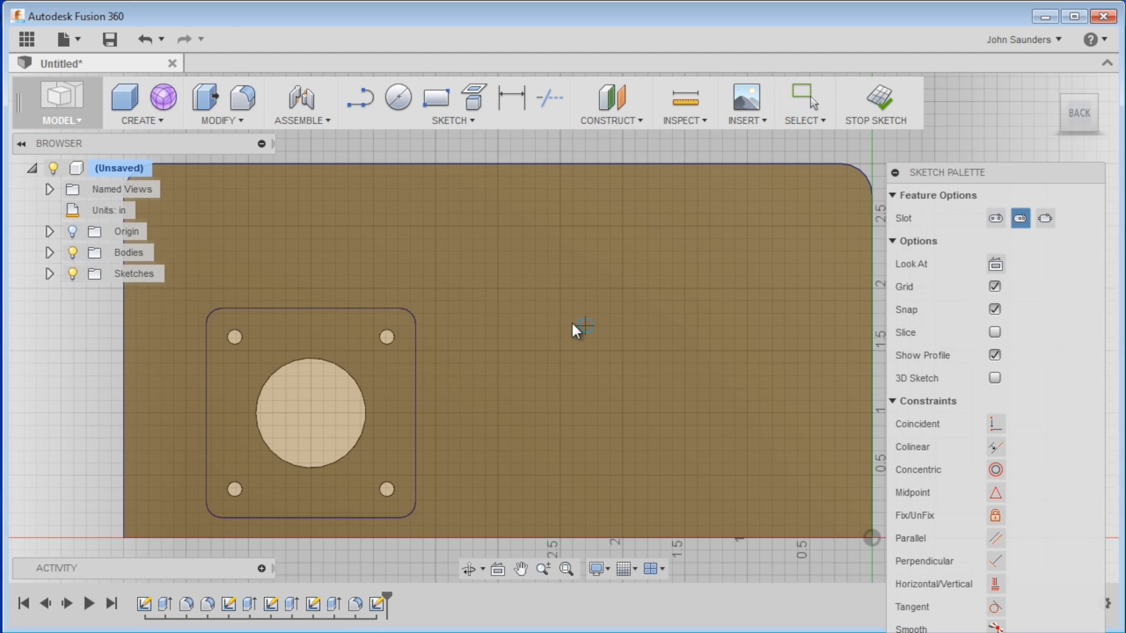
{"action": "left_click", "coordinate": [574, 324]}
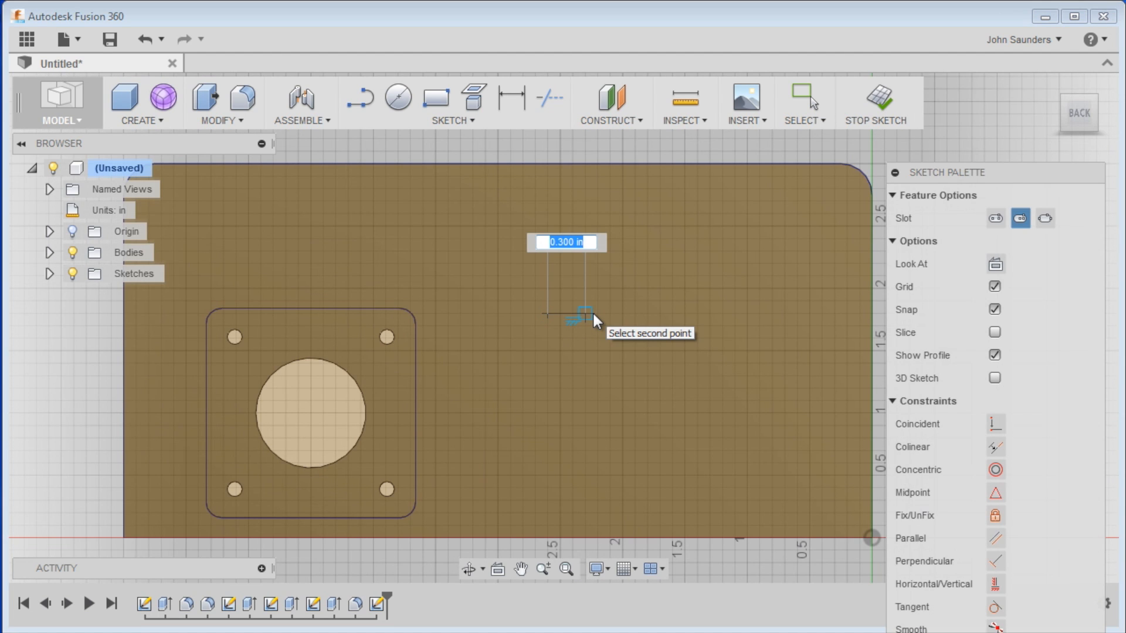
{"action": "type", "text": ".25"}
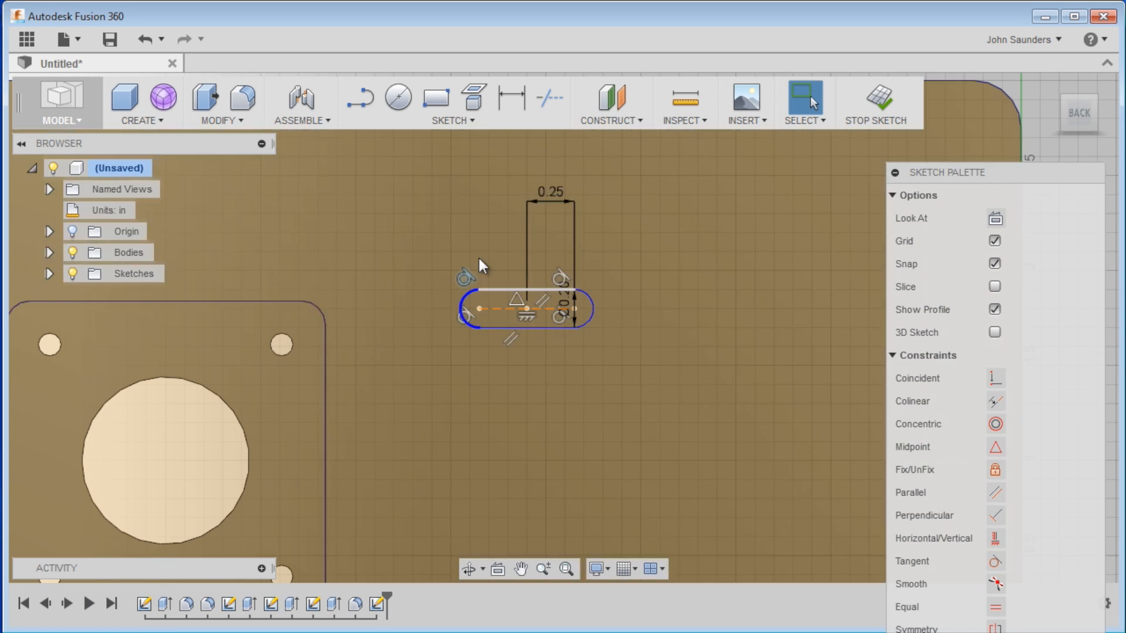
Draw a second 0.255 slot from the same center and offset its outline outward by 0.37
{"action": "right_click", "coordinate": [524, 308]}
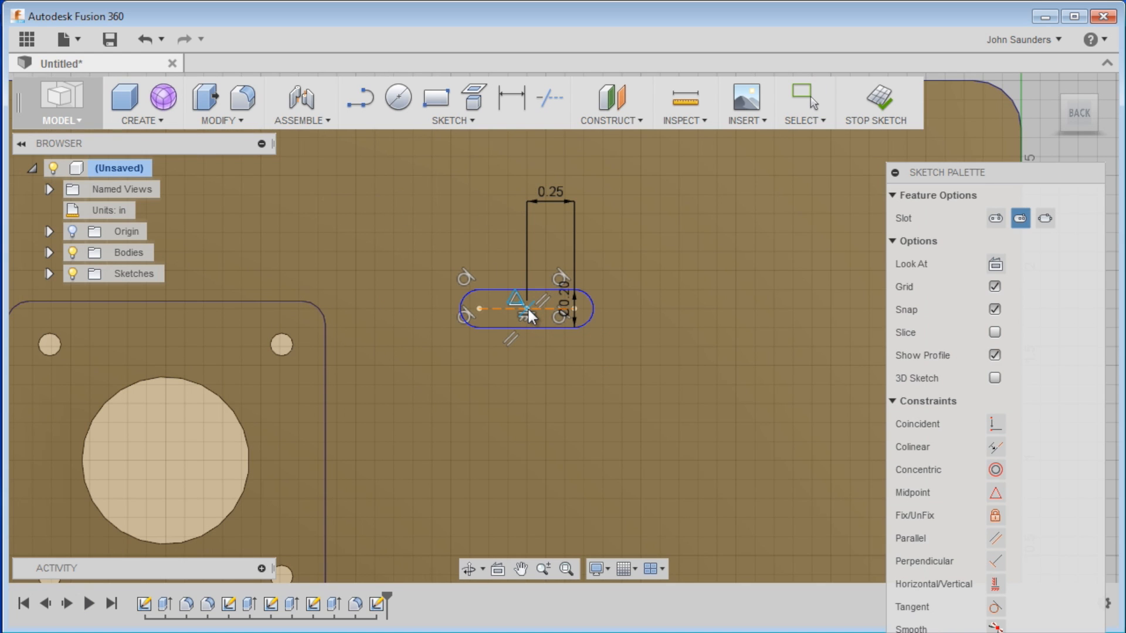
{"action": "left_click_drag", "start_coordinate": [528, 316], "coordinate": [663, 308]}
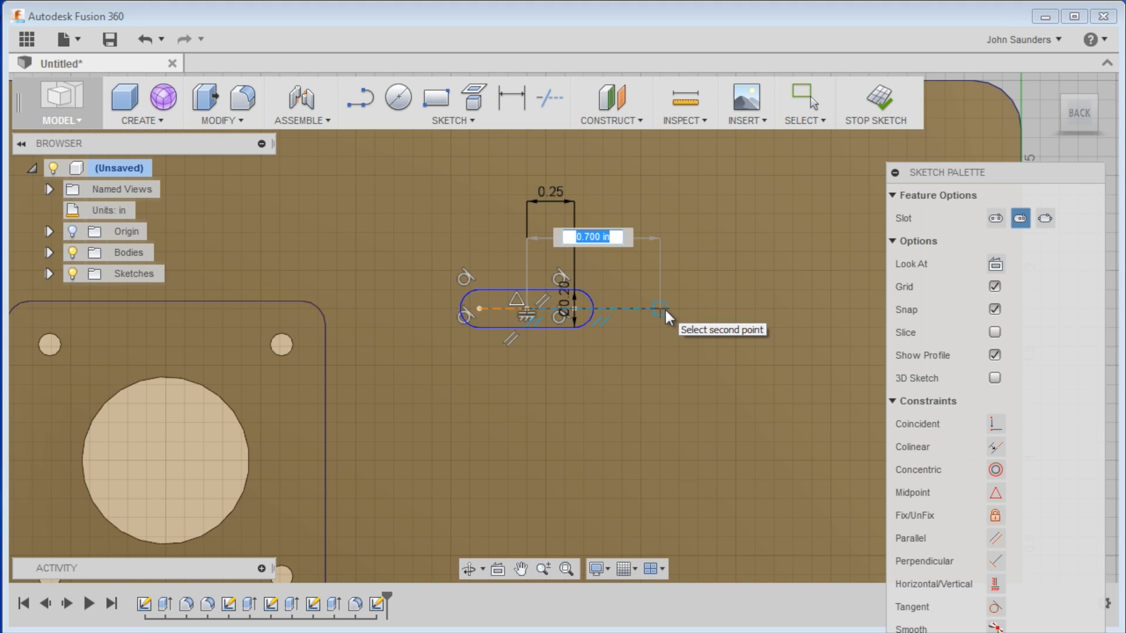
{"action": "type", "text": ".255"}
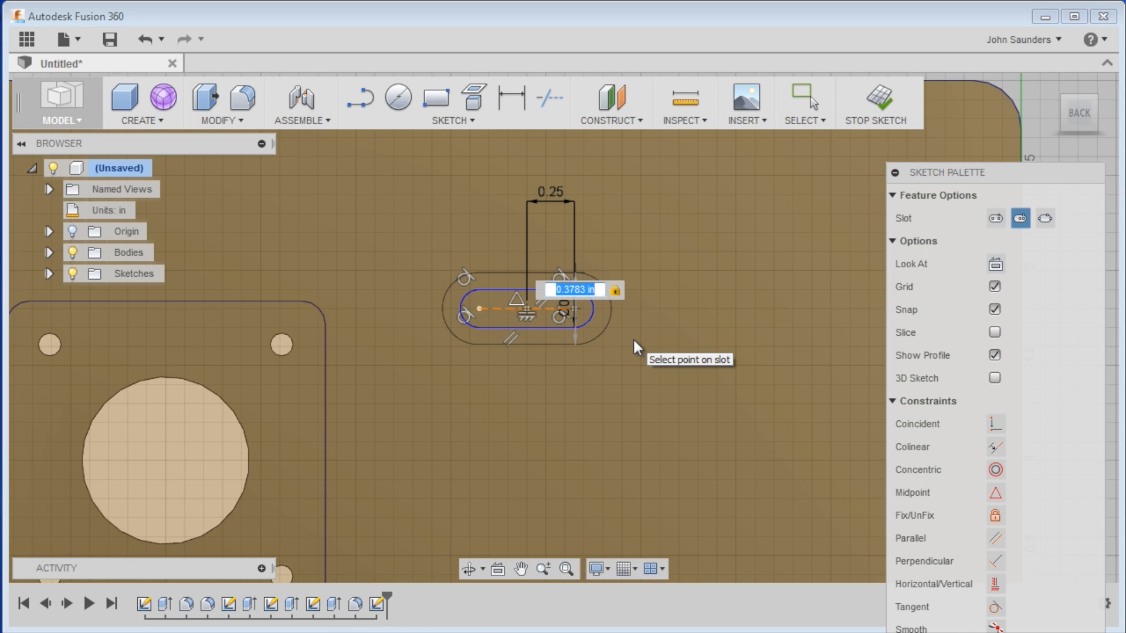
{"action": "type", "text": ".37"}
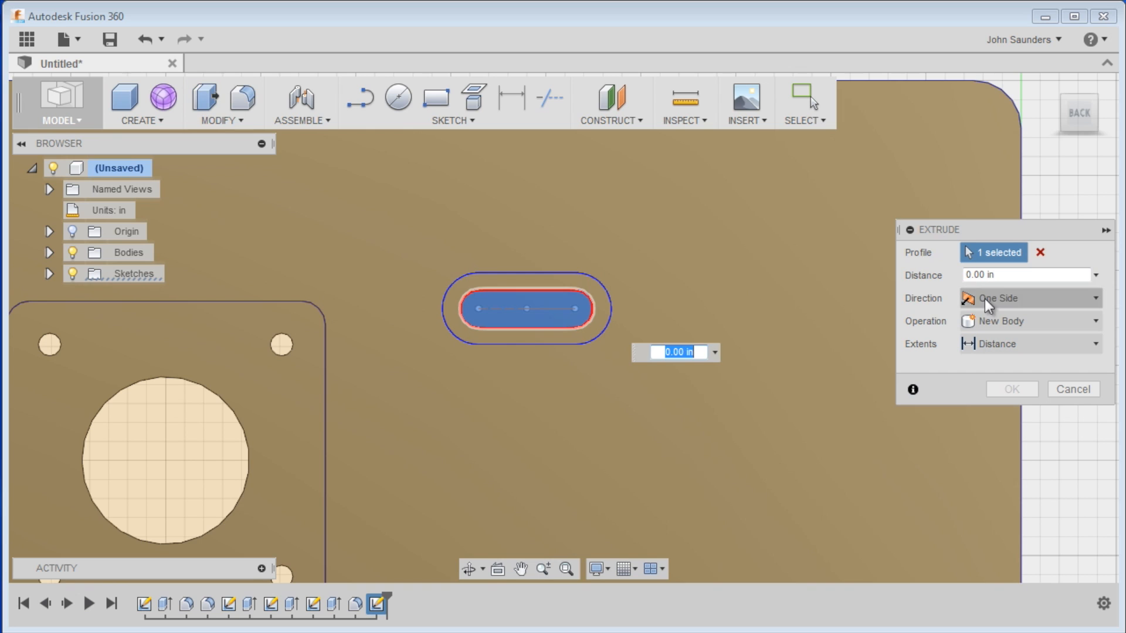
Cut the ring around the slot as a shallow recess, toggling Sketch5 visibility to pick it
{"action": "type", "text": "-.2"}
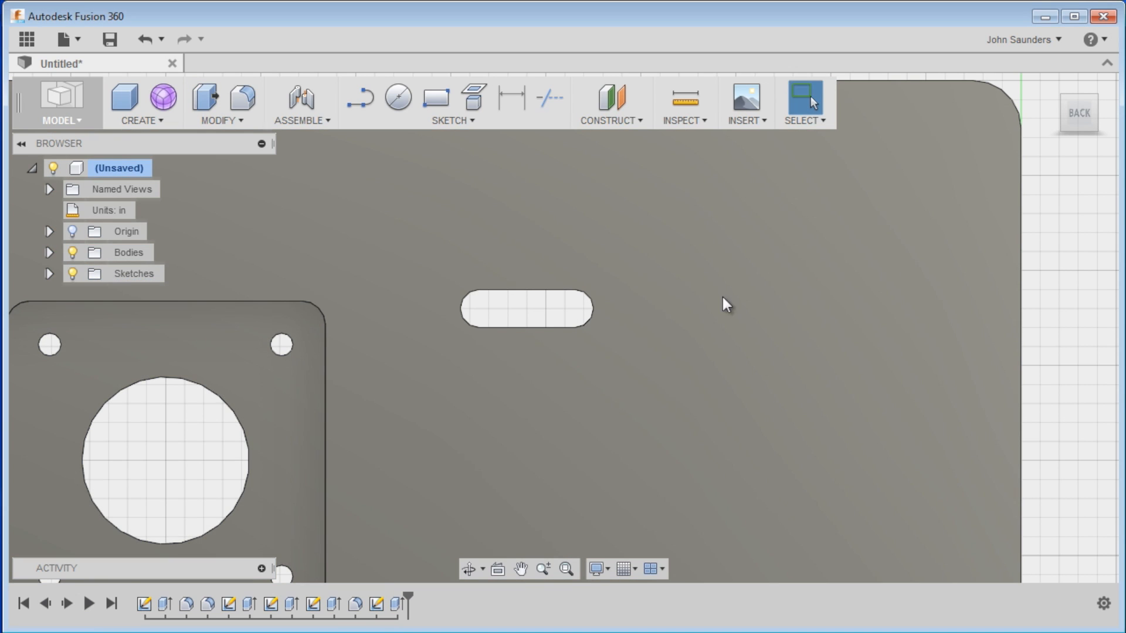
{"action": "mouse_move", "coordinate": [205, 99]}
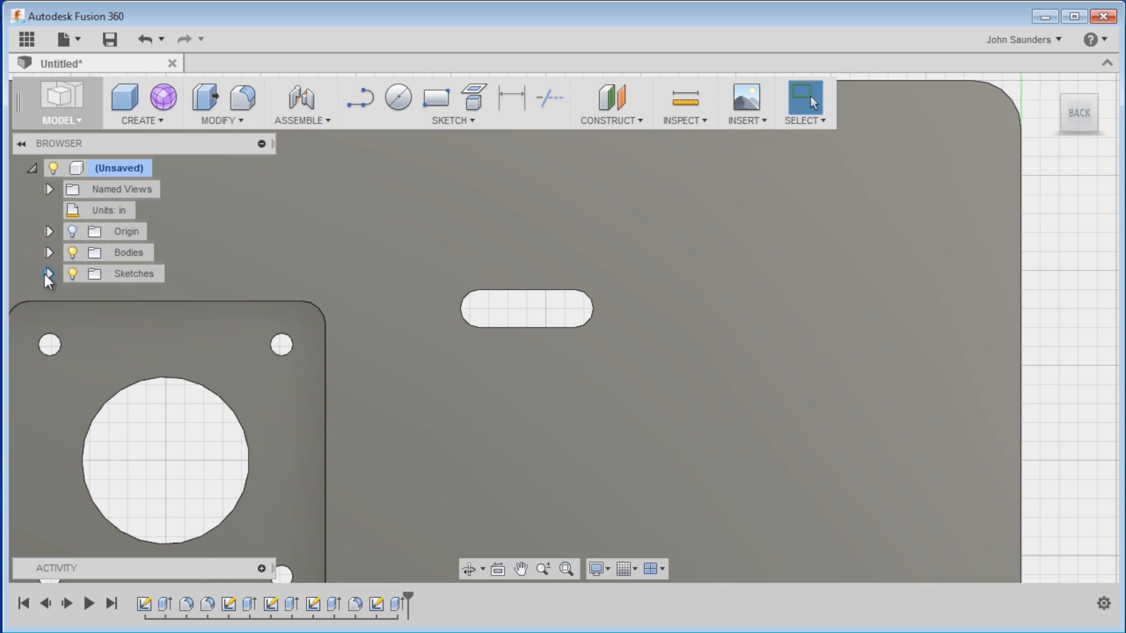
{"action": "left_click", "coordinate": [50, 276]}
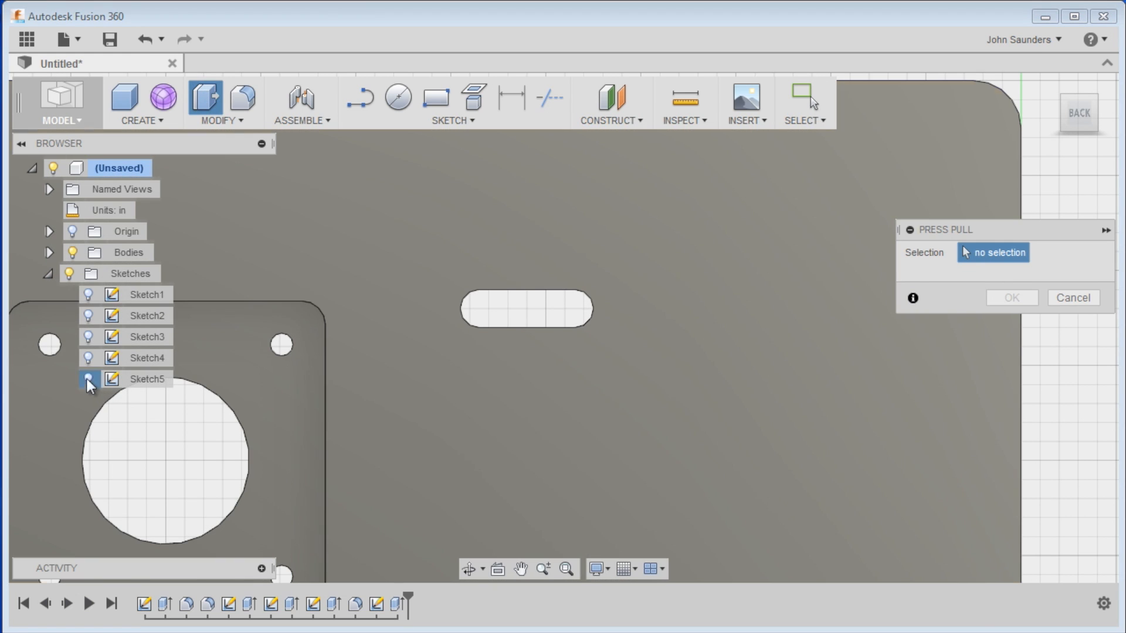
{"action": "left_click", "coordinate": [88, 379]}
{"action": "type", "text": "-.1"}
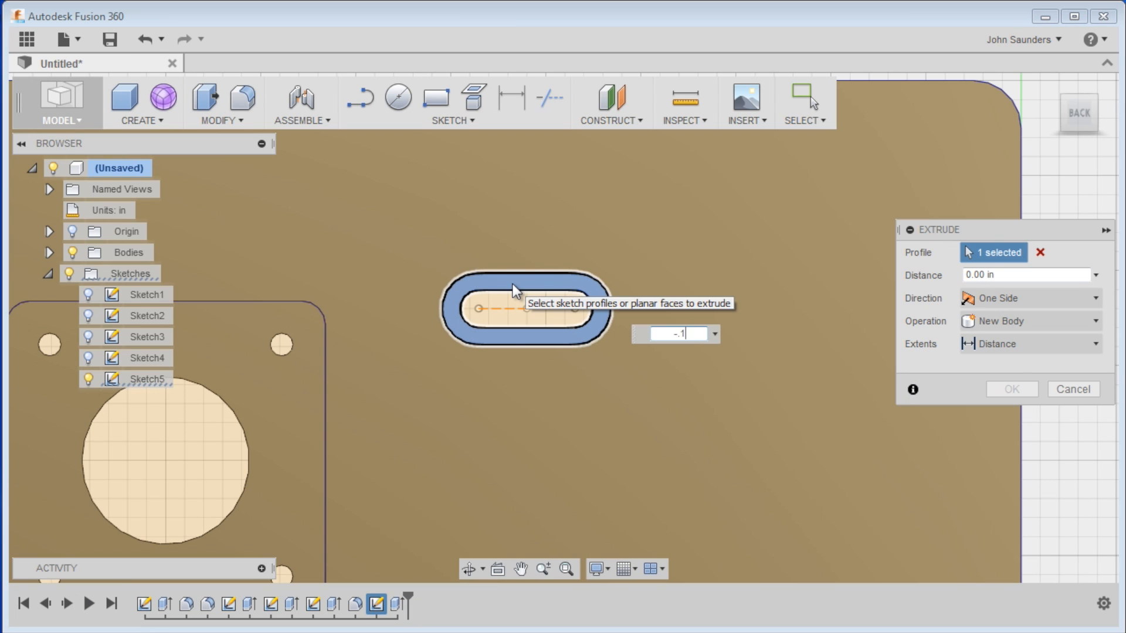
{"action": "left_click", "coordinate": [1073, 388]}
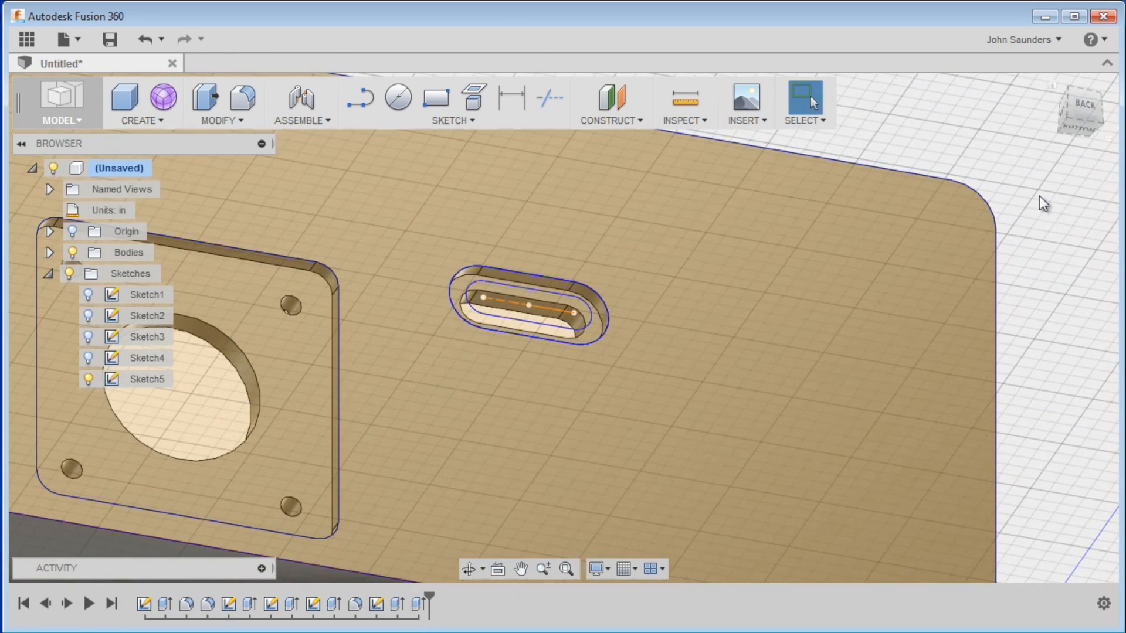
{"action": "left_click", "coordinate": [147, 379]}
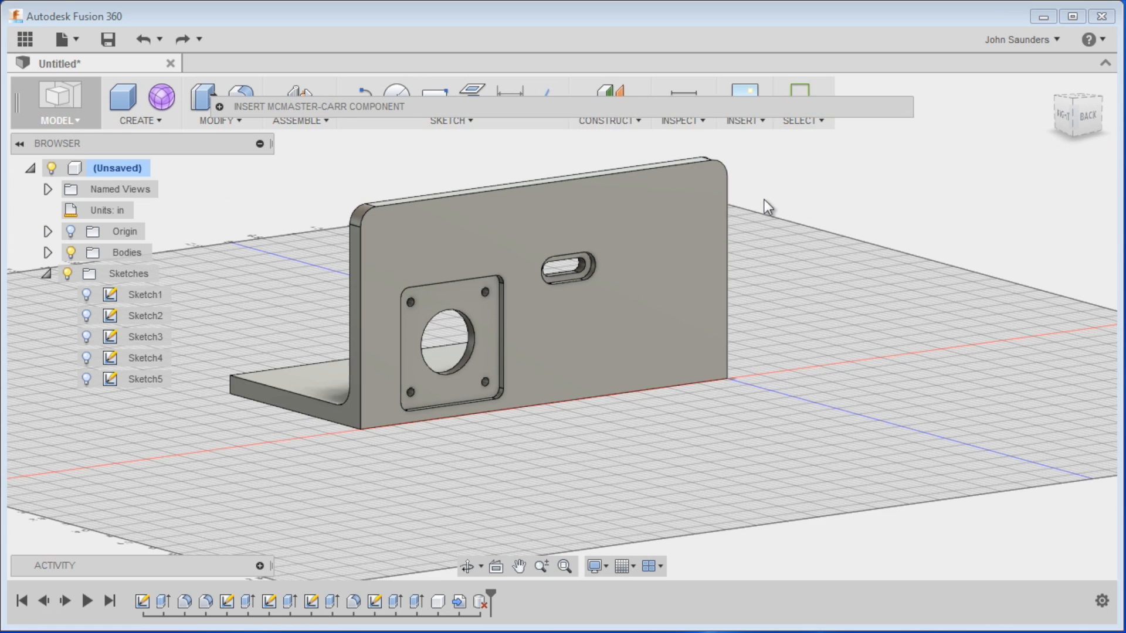
Insert McMaster-Carr hex nut 90480A011 (10-24) as a 3-D STEP model beside the bracket
{"action": "type", "text": "nuts"}
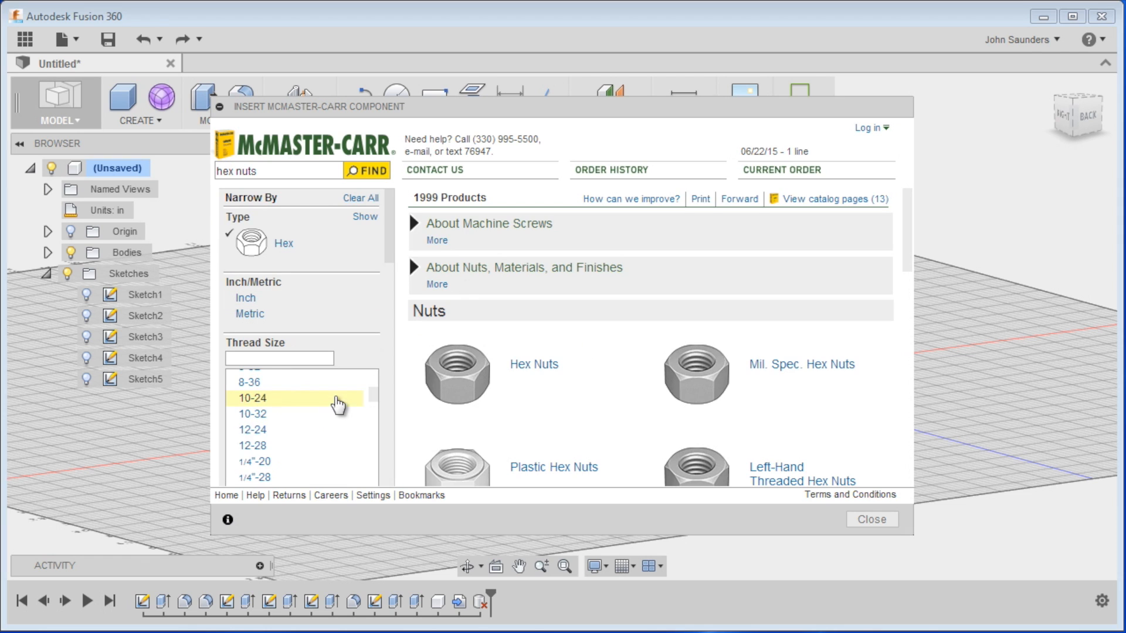
{"action": "left_click", "coordinate": [252, 397]}
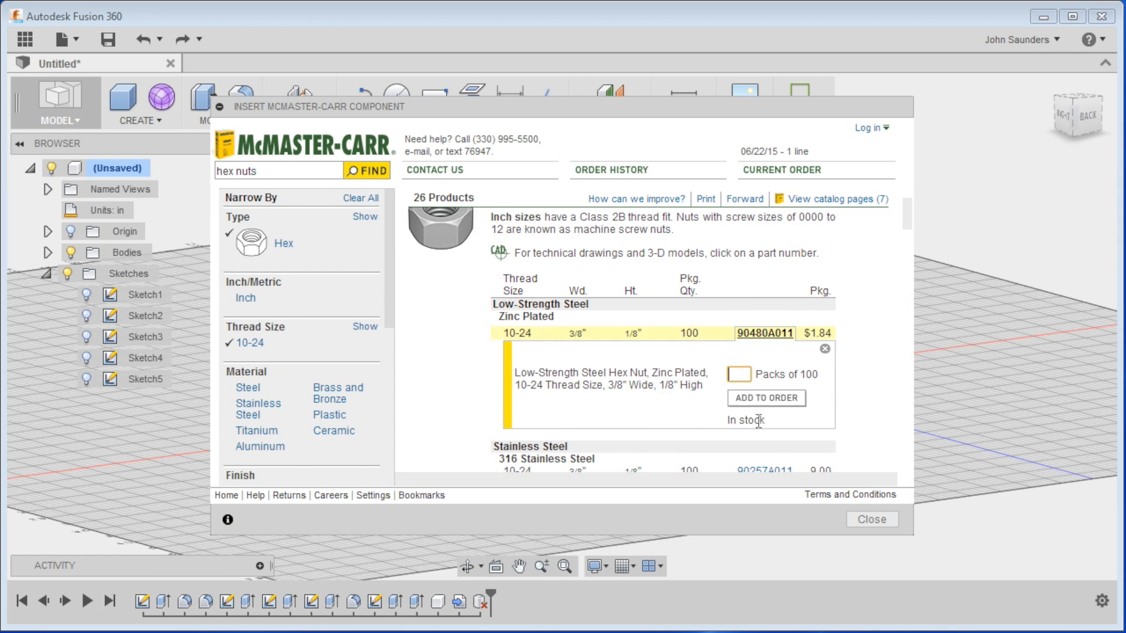
{"action": "left_click", "coordinate": [765, 397]}
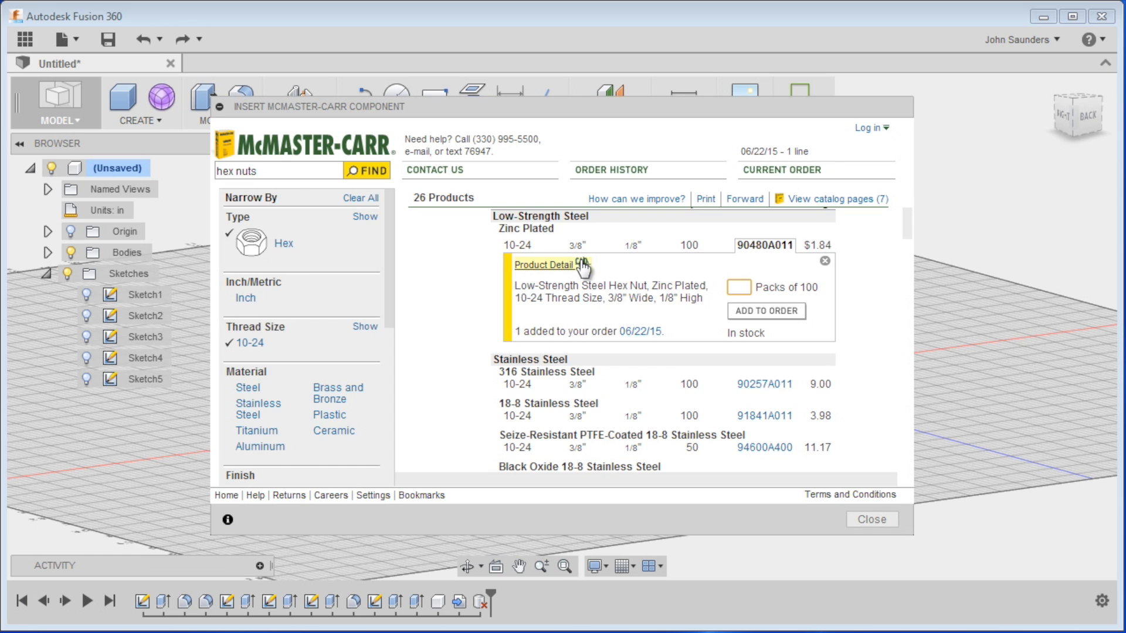
{"action": "left_click", "coordinate": [543, 265]}
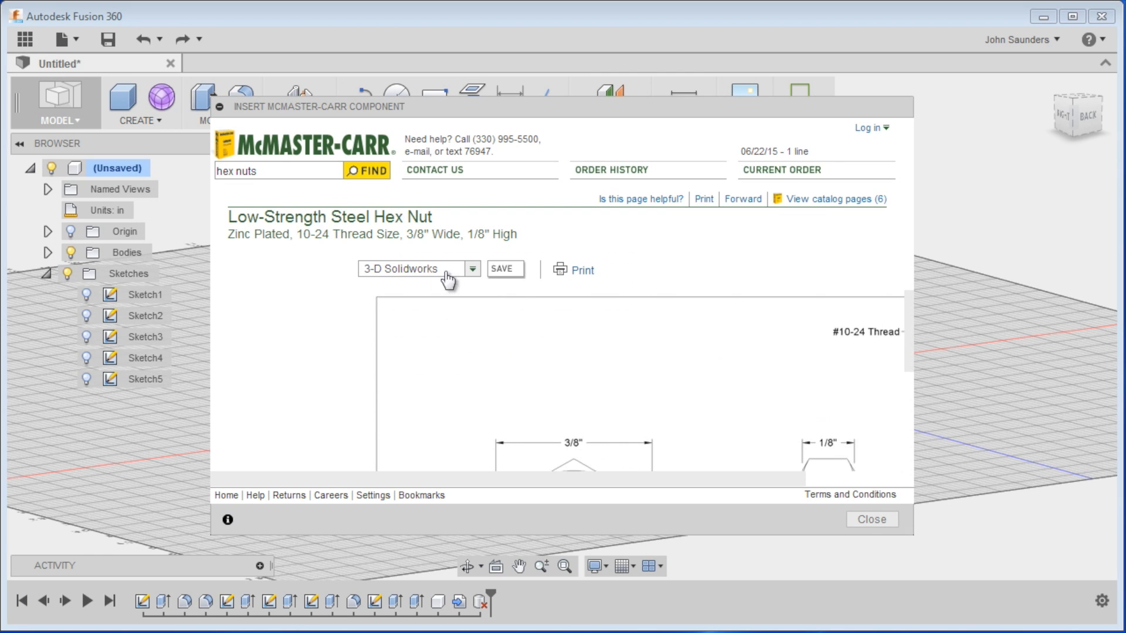
{"action": "left_click", "coordinate": [419, 269]}
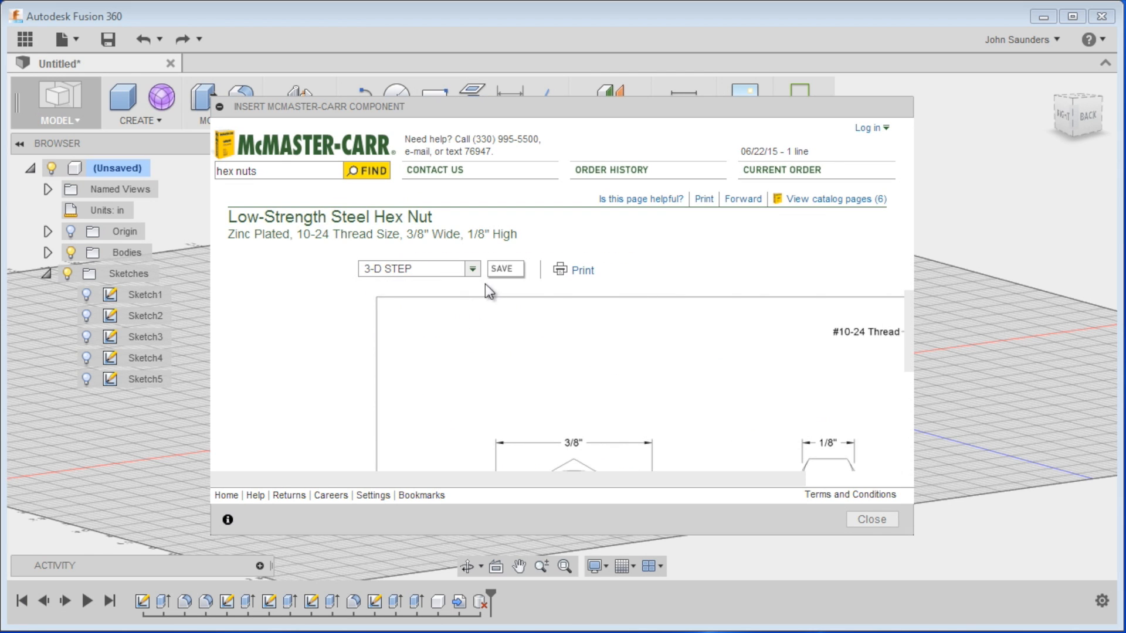
{"action": "left_click", "coordinate": [500, 268]}
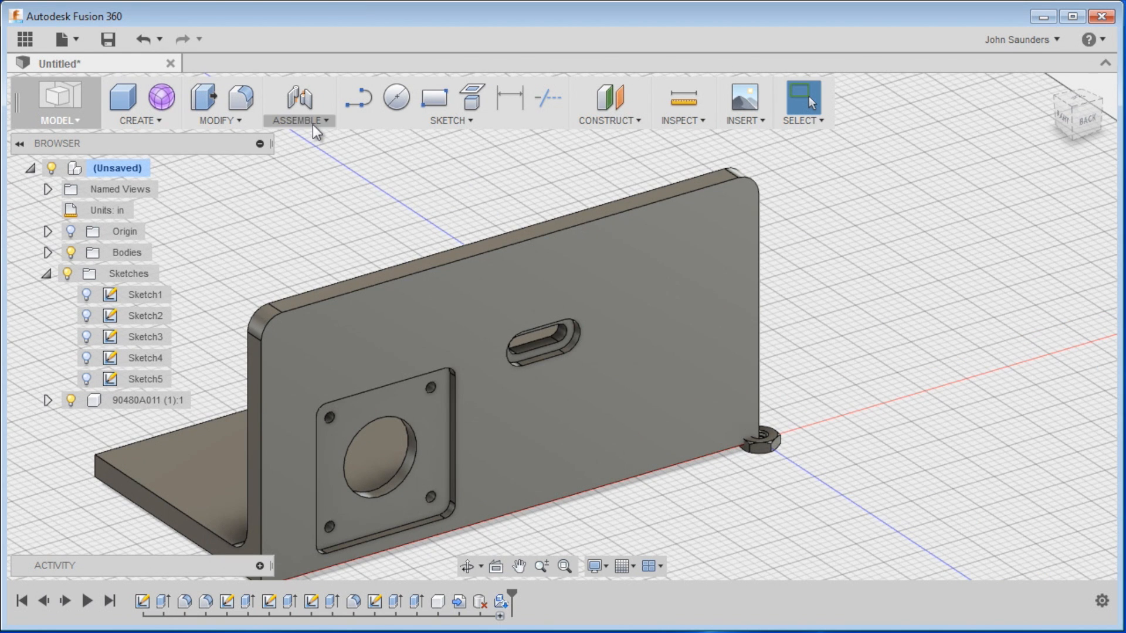
Join the nut into the slot recess with a Slider joint at 0.002 offset
{"action": "left_click", "coordinate": [298, 119]}
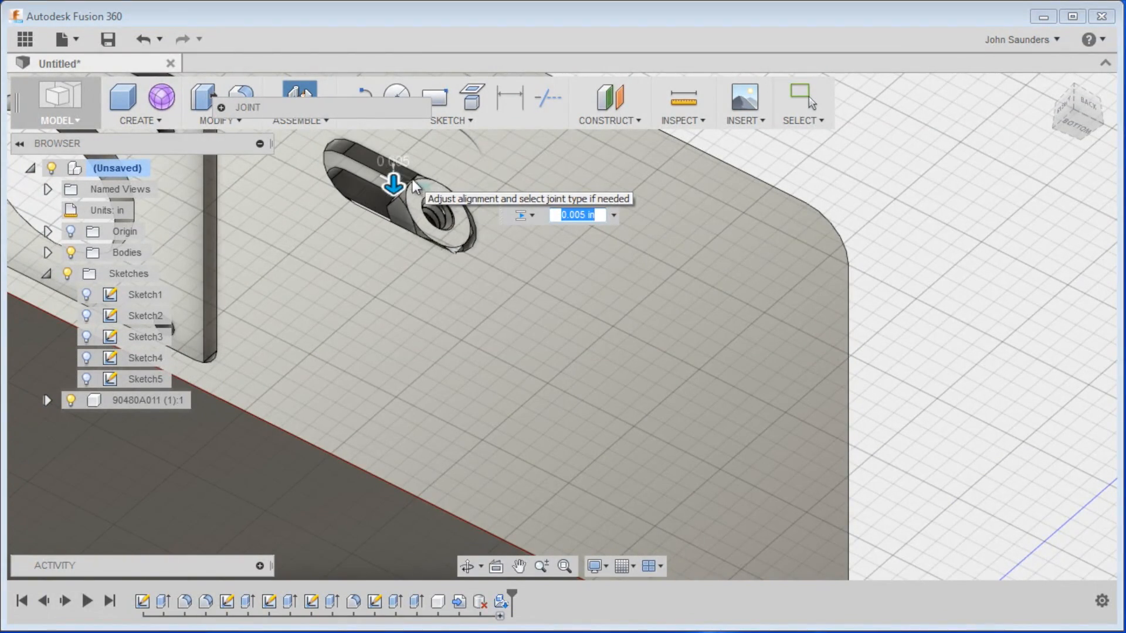
{"action": "type", "text": ".002"}
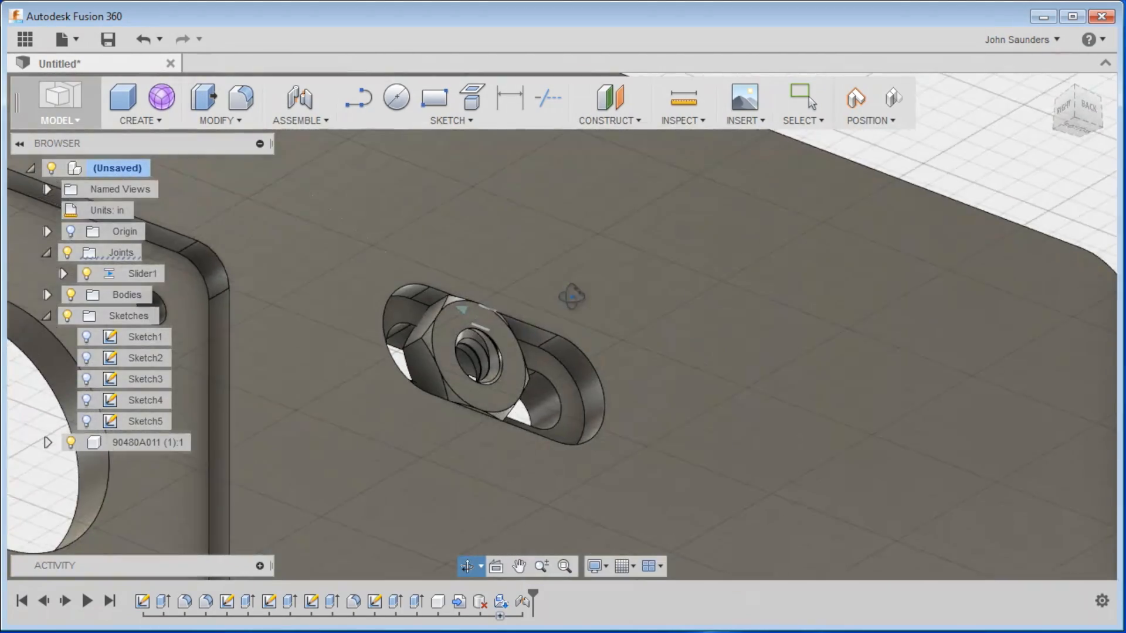
{"action": "left_click", "coordinate": [395, 98]}
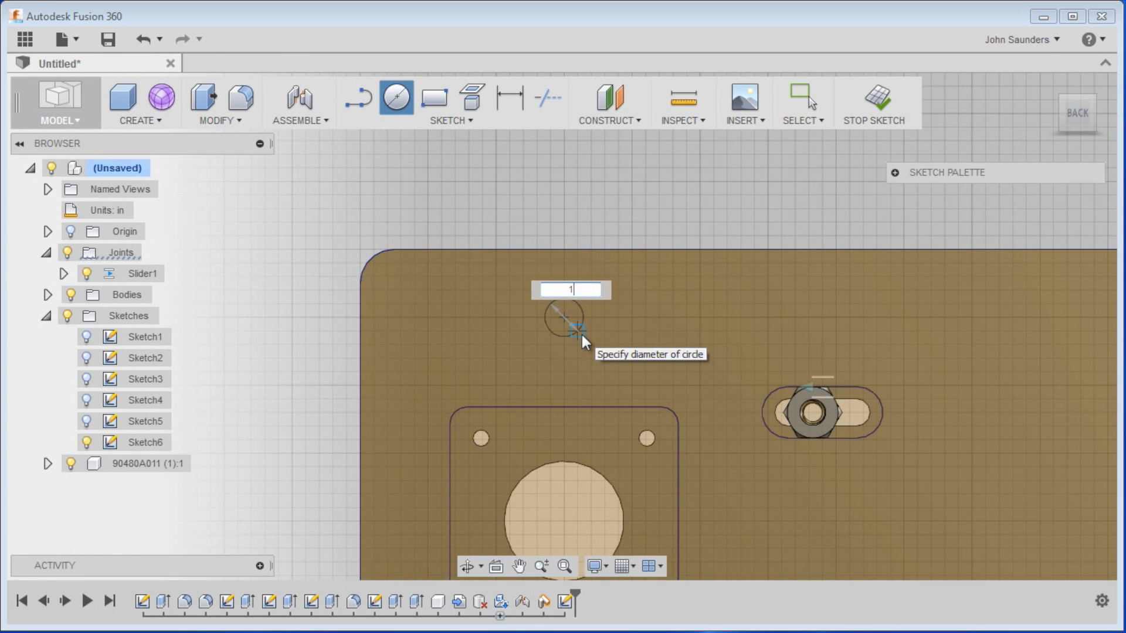
Draw the 1.01 encoder circle and start a concentric inner circle at its centre
{"action": "type", "text": "1.0"}
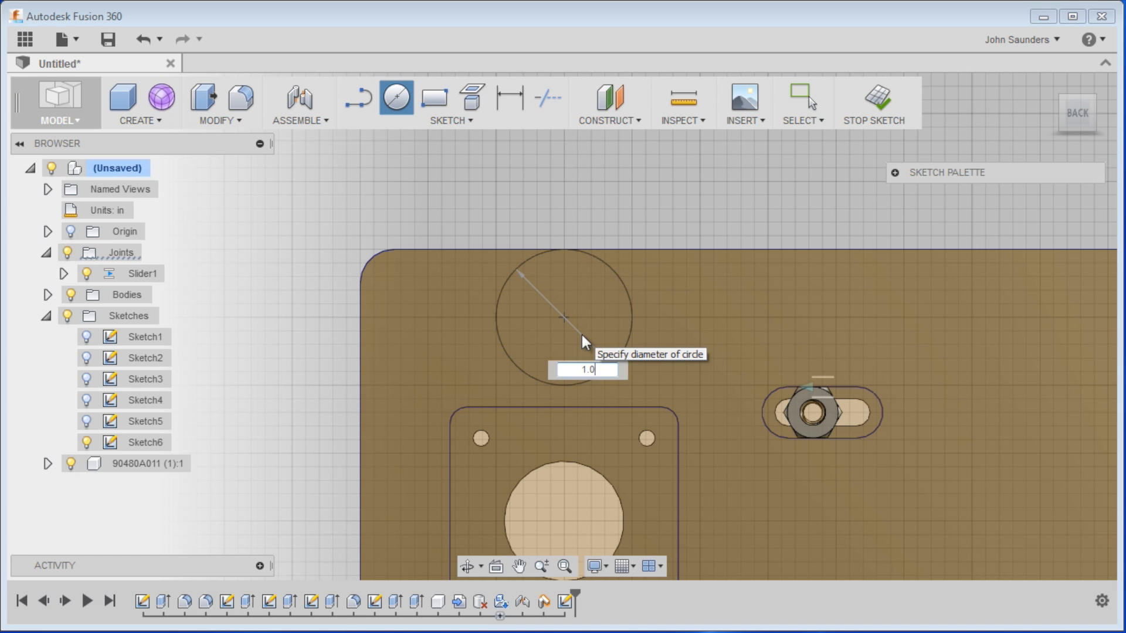
{"action": "type", "text": "1.01"}
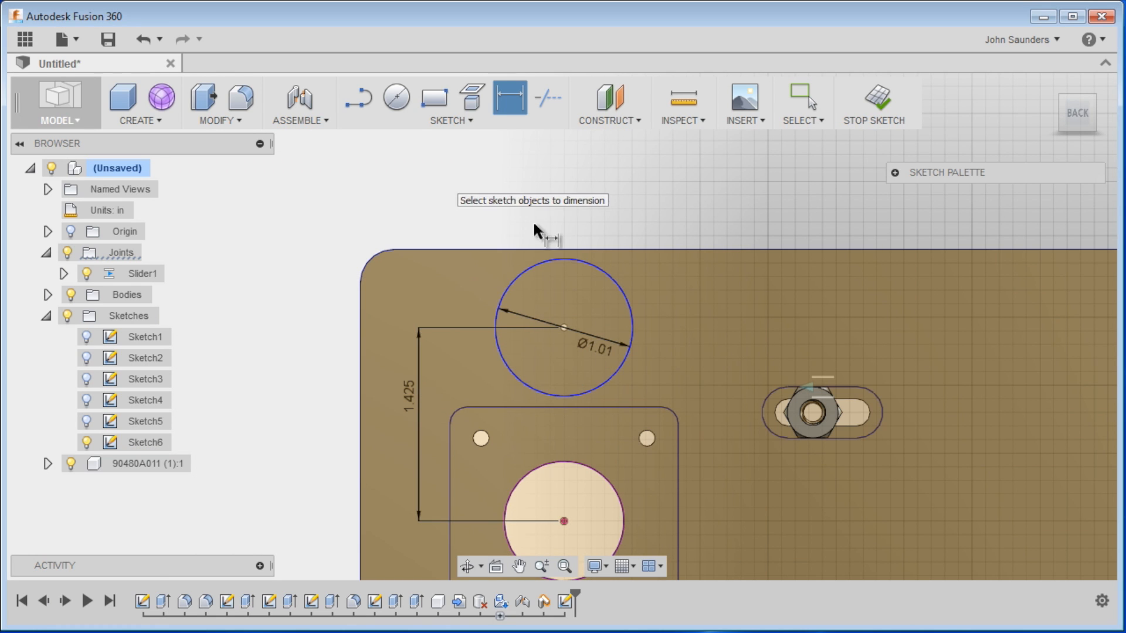
{"action": "mouse_move", "coordinate": [395, 98]}
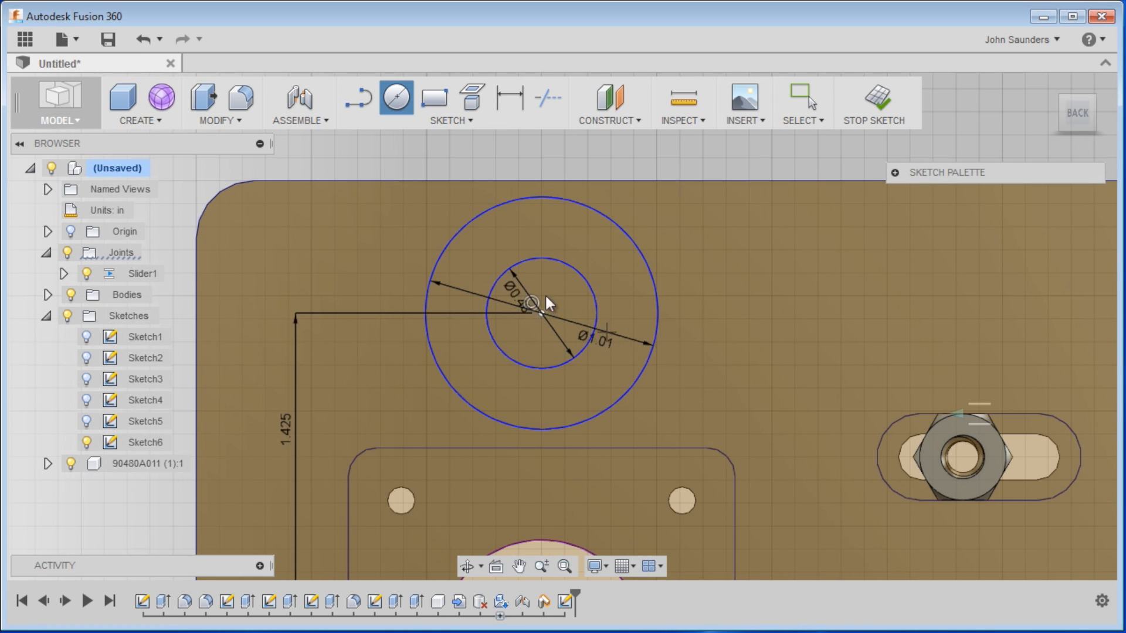
{"action": "left_click", "coordinate": [644, 305]}
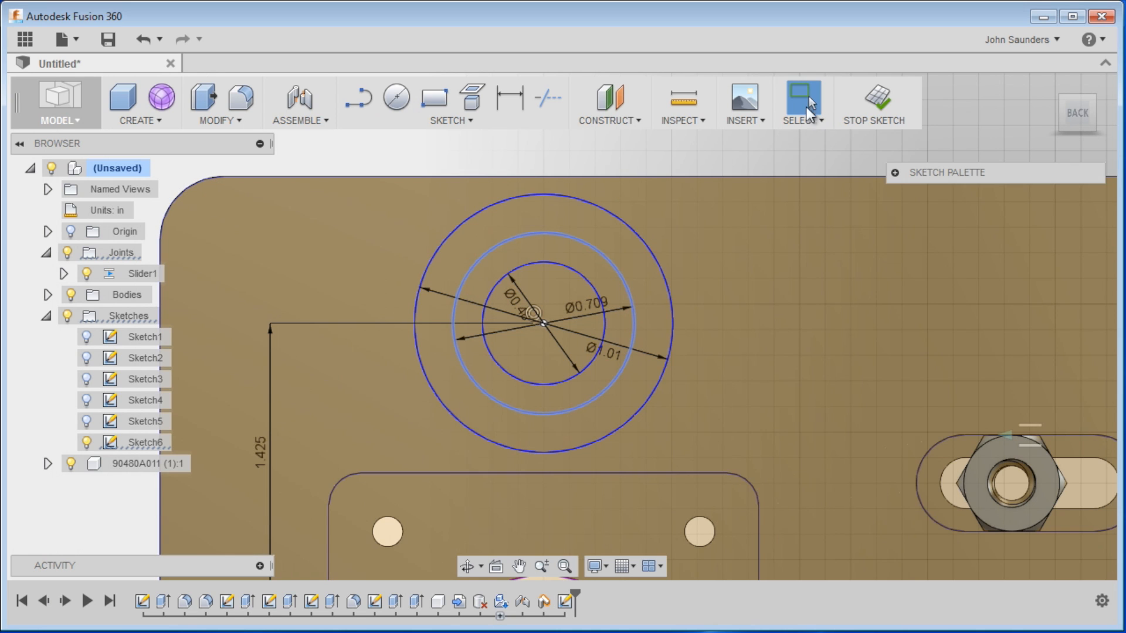
{"action": "mouse_move", "coordinate": [912, 173]}
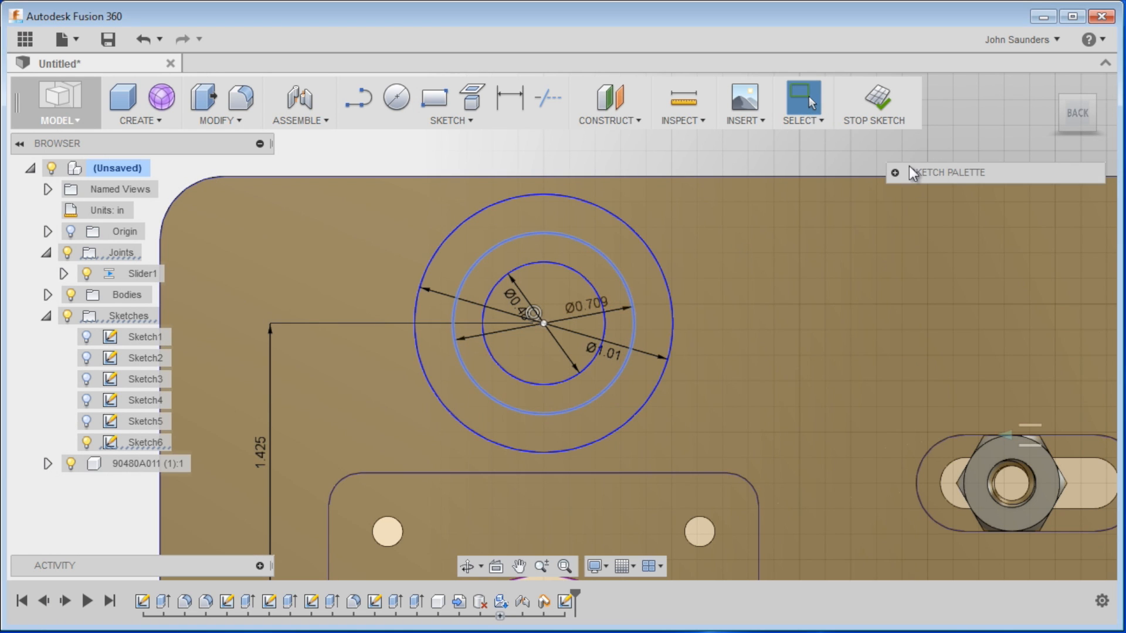
Add the 0.709 construction bolt circle and centre a small hole circle on it
{"action": "left_click", "coordinate": [895, 172]}
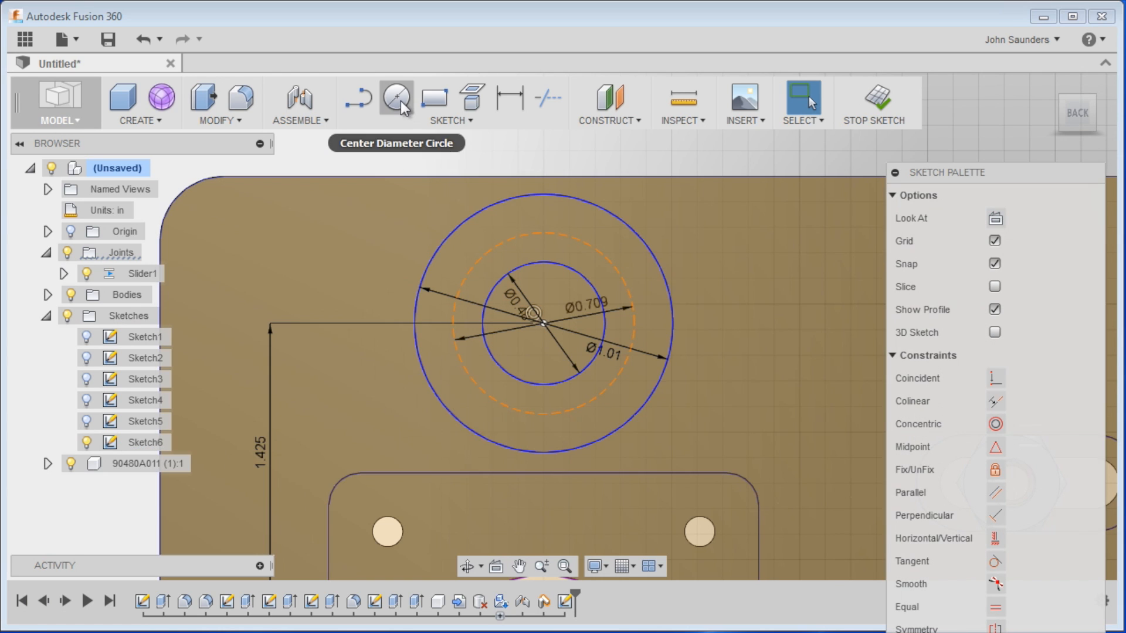
{"action": "left_click", "coordinate": [394, 99]}
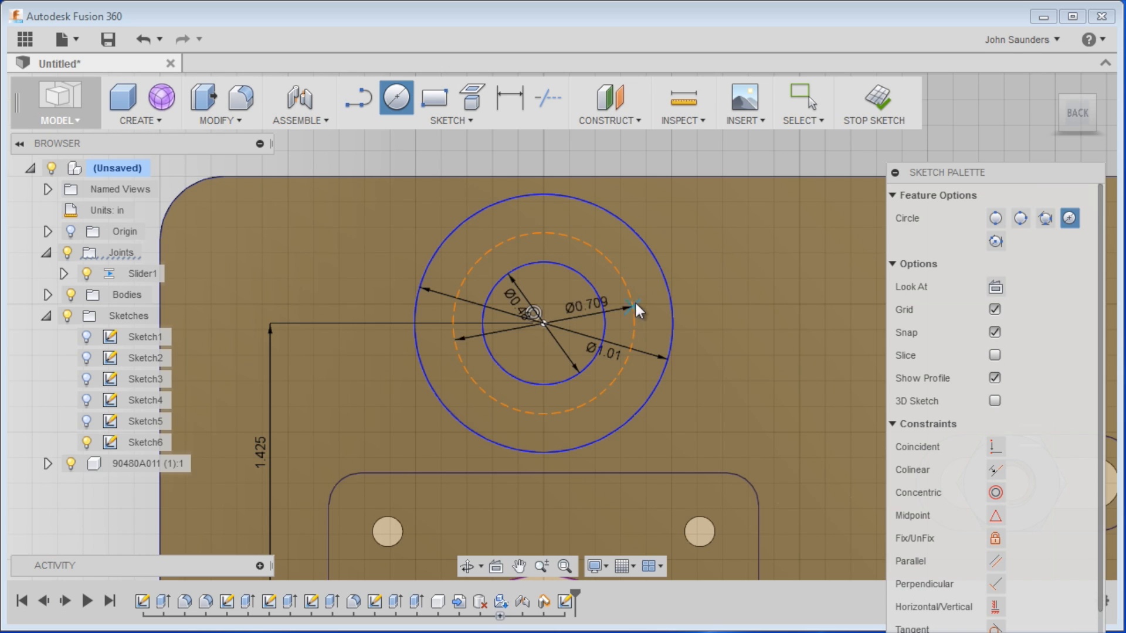
{"action": "left_click", "coordinate": [628, 297]}
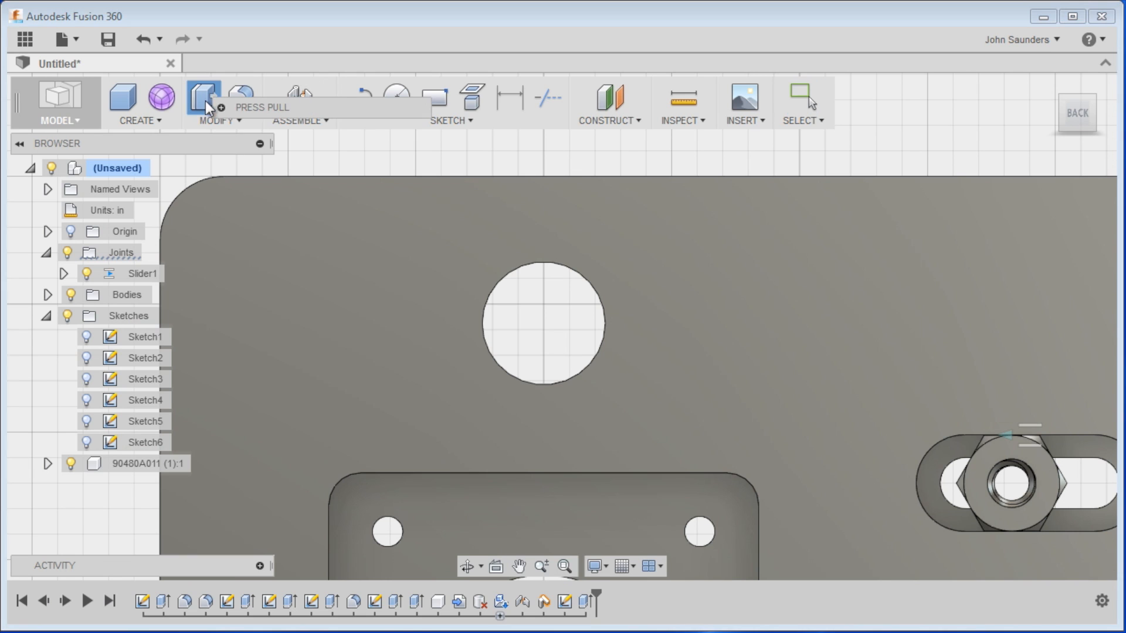
Begin a Press Pull on the encoder sketch's outer ring profile
{"action": "left_click", "coordinate": [203, 97]}
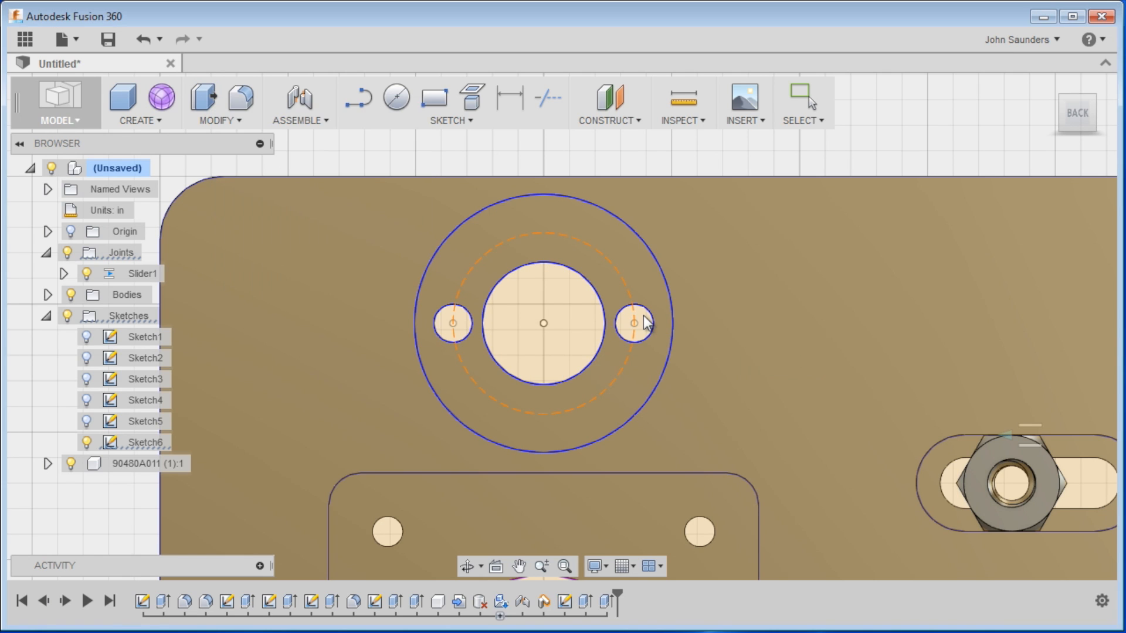
{"action": "left_click", "coordinate": [203, 98]}
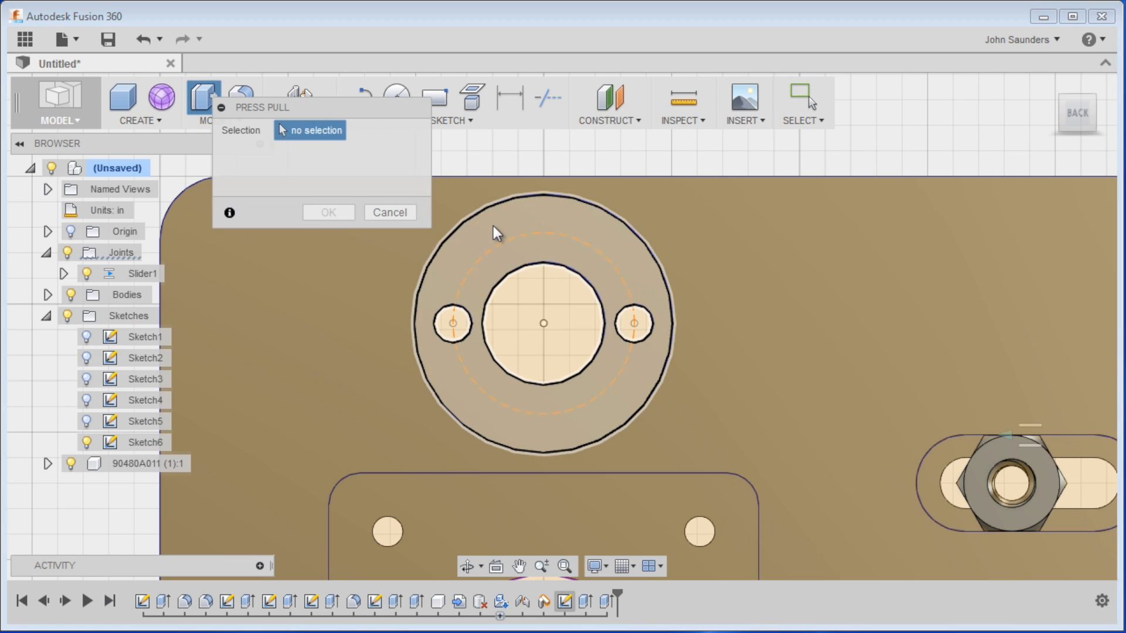